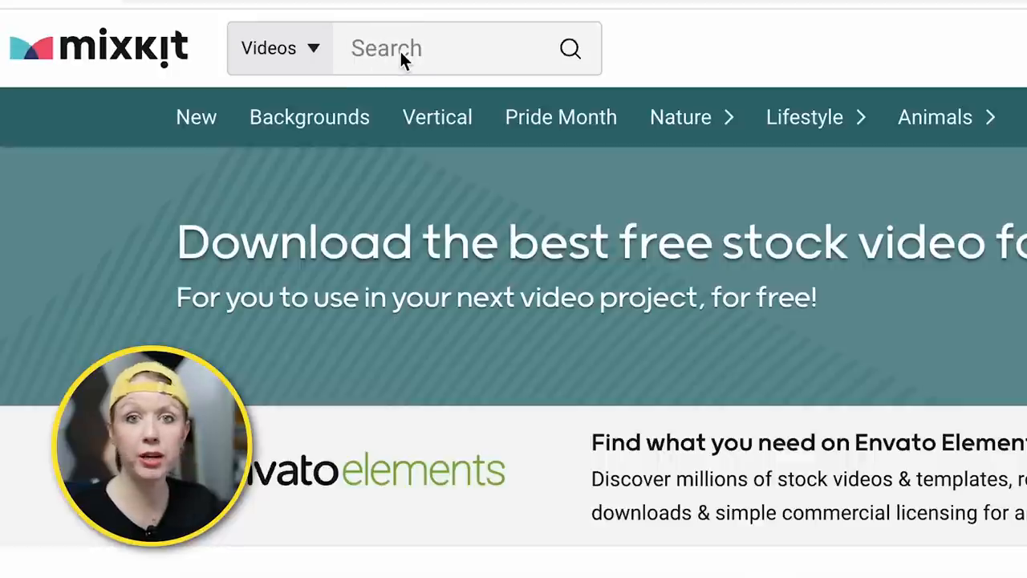
# - Browse the free drone footage collection under More Videos
pyautogui.click(503, 116)
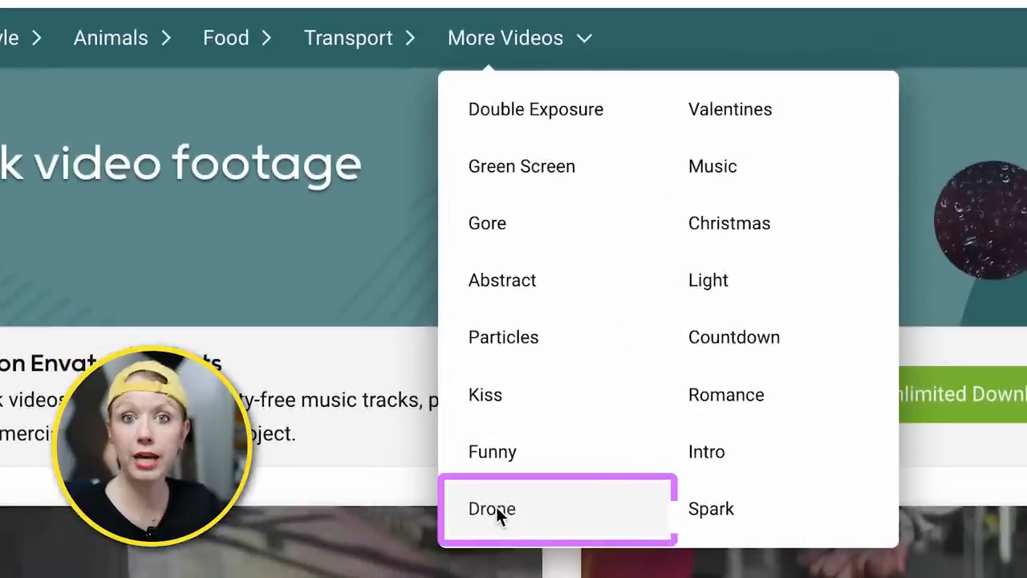
pyautogui.click(491, 507)
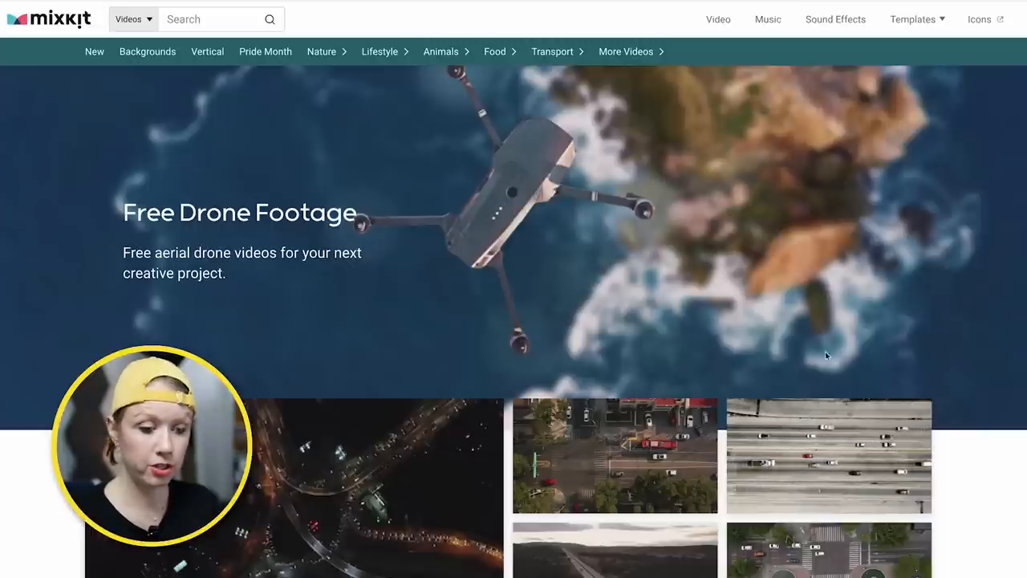
pyautogui.scroll(-3)
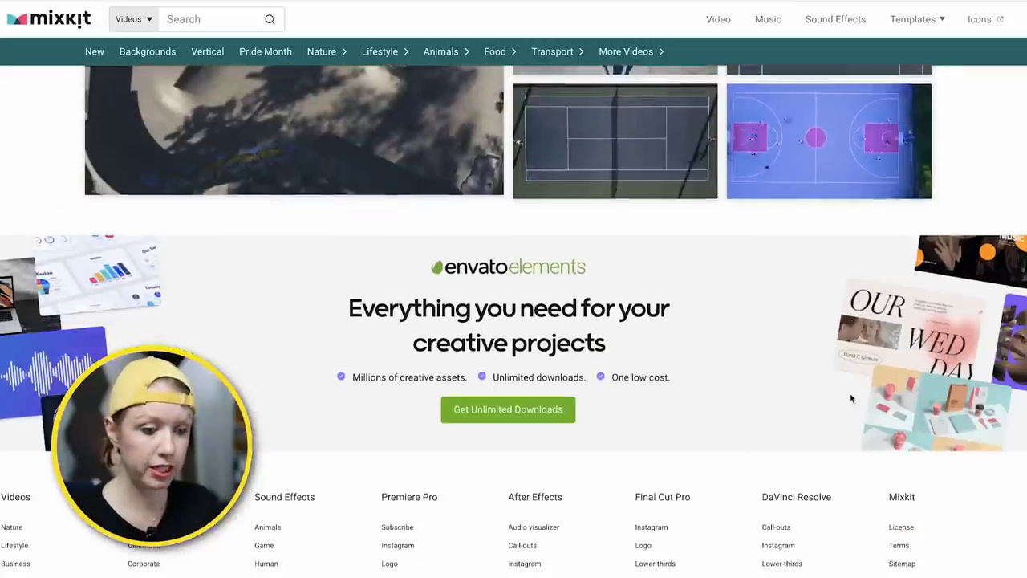
pyautogui.scroll(-3)
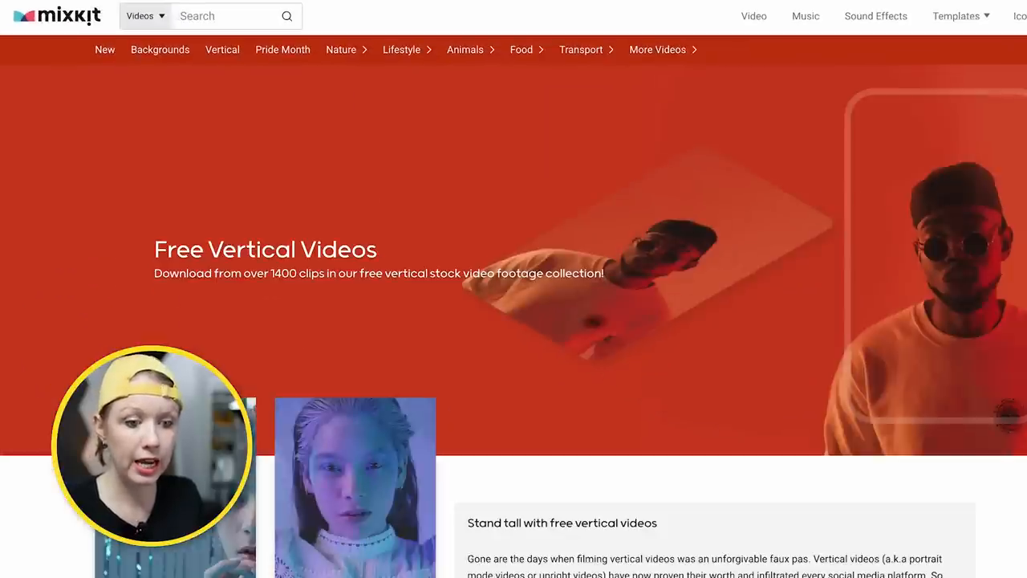
# - Browse the vertical stock video collection down to a clip's free download page
pyautogui.scroll(-3)
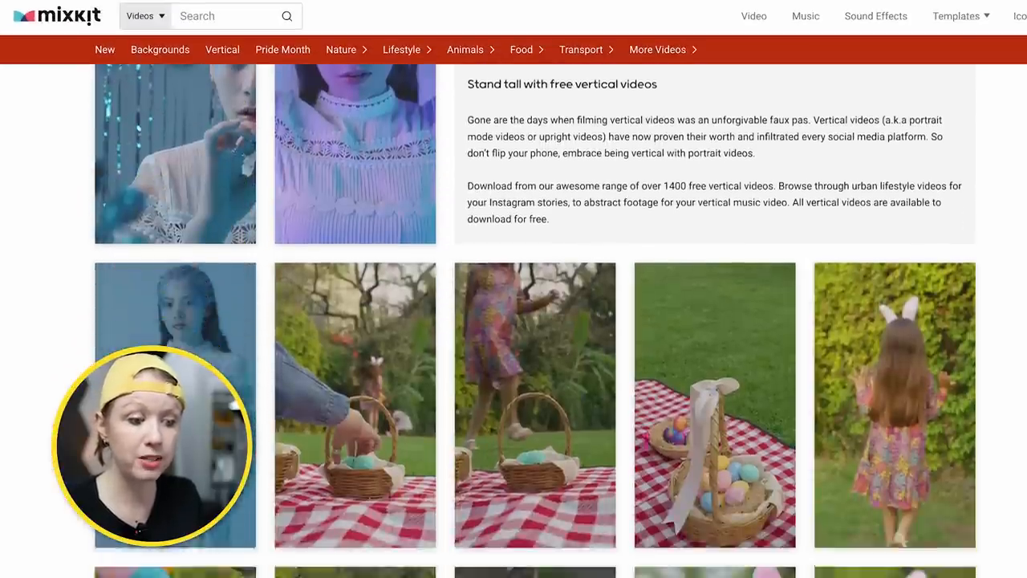
pyautogui.scroll(-3)
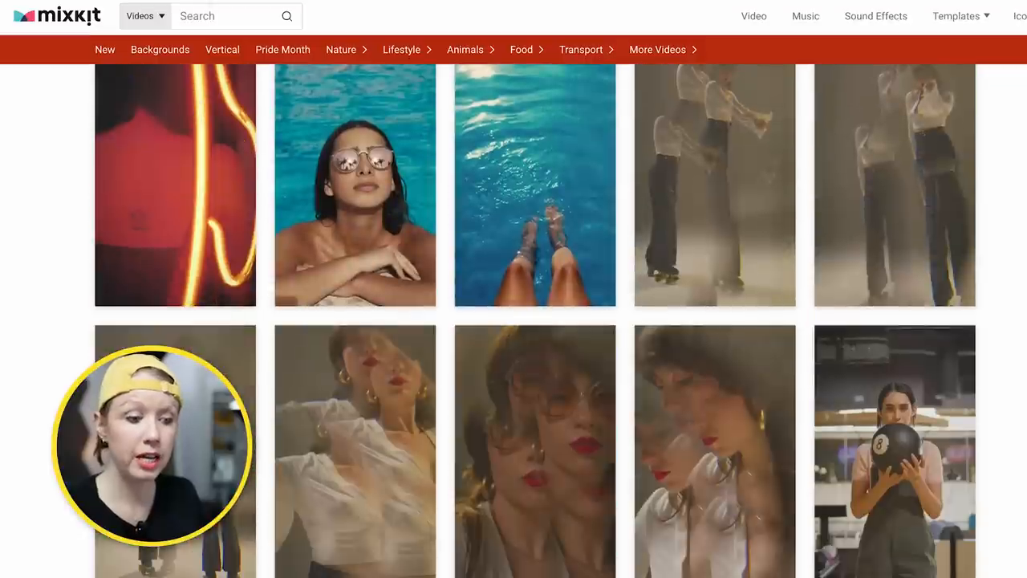
pyautogui.scroll(-3)
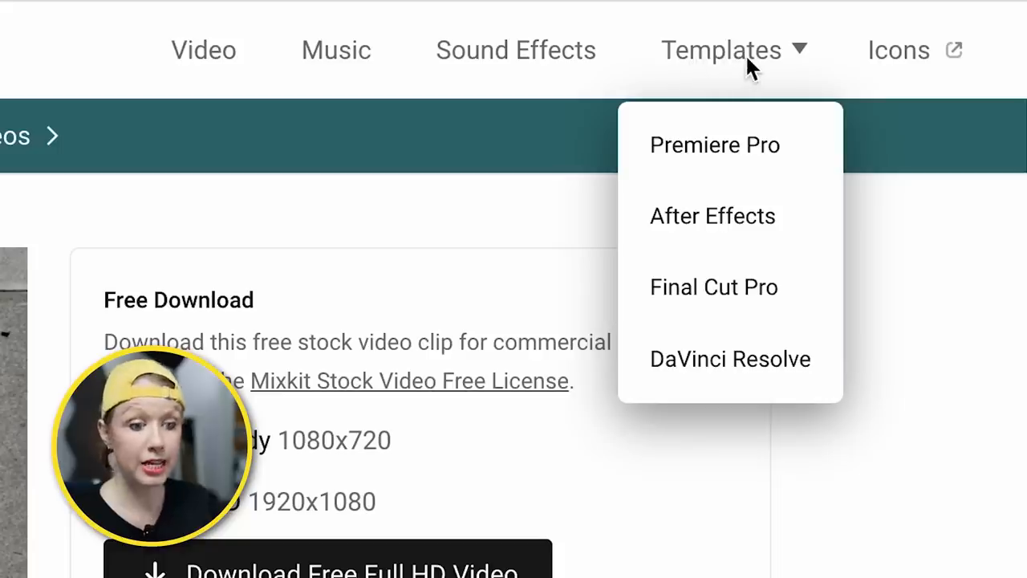
# - Browse Mixkit's free Premiere Pro title templates
pyautogui.click(721, 50)
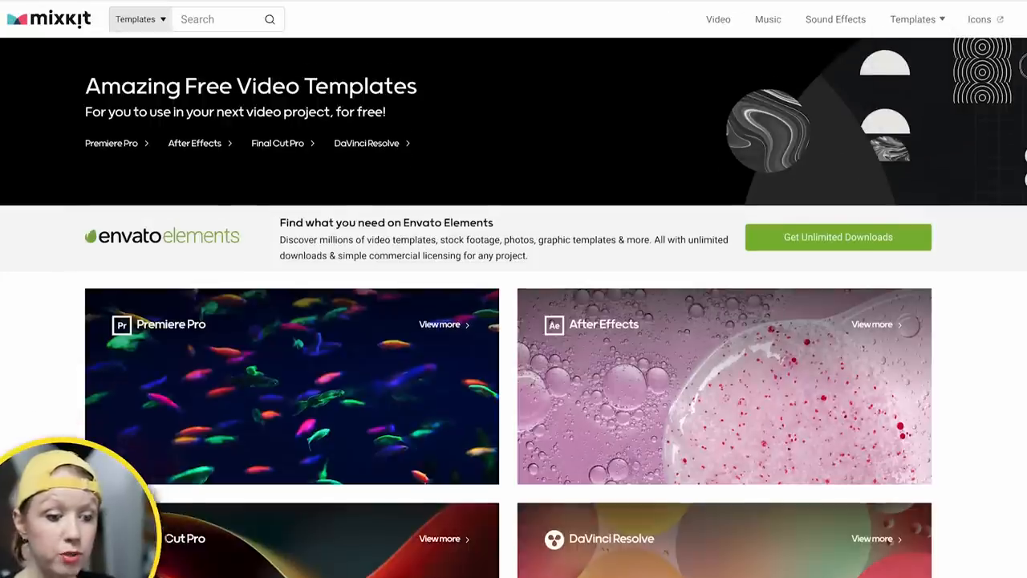
pyautogui.scroll(-3)
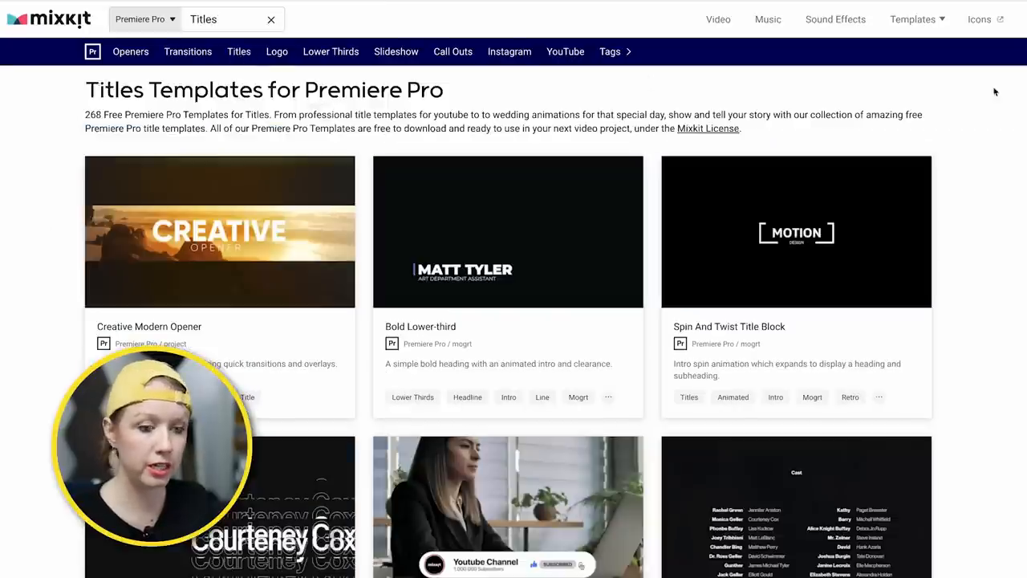
pyautogui.scroll(-3)
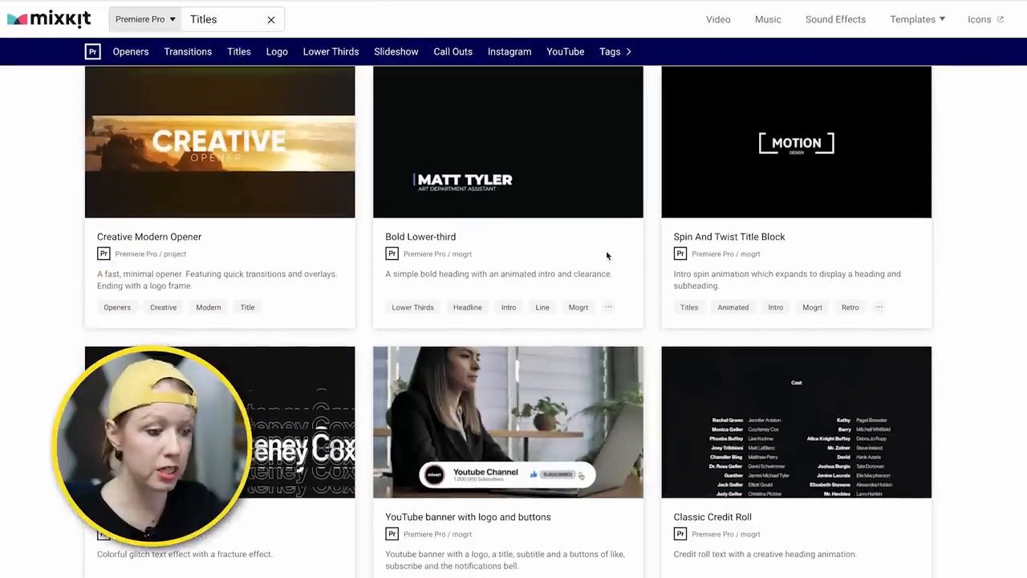
pyautogui.scroll(-3)
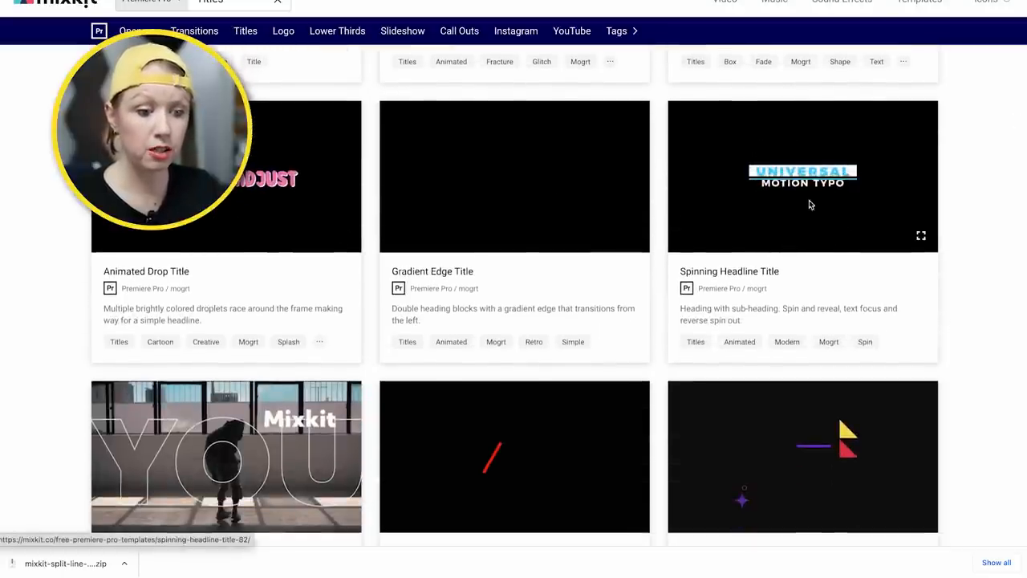
# - Download a free Premiere Pro title template from its page
pyautogui.click(803, 176)
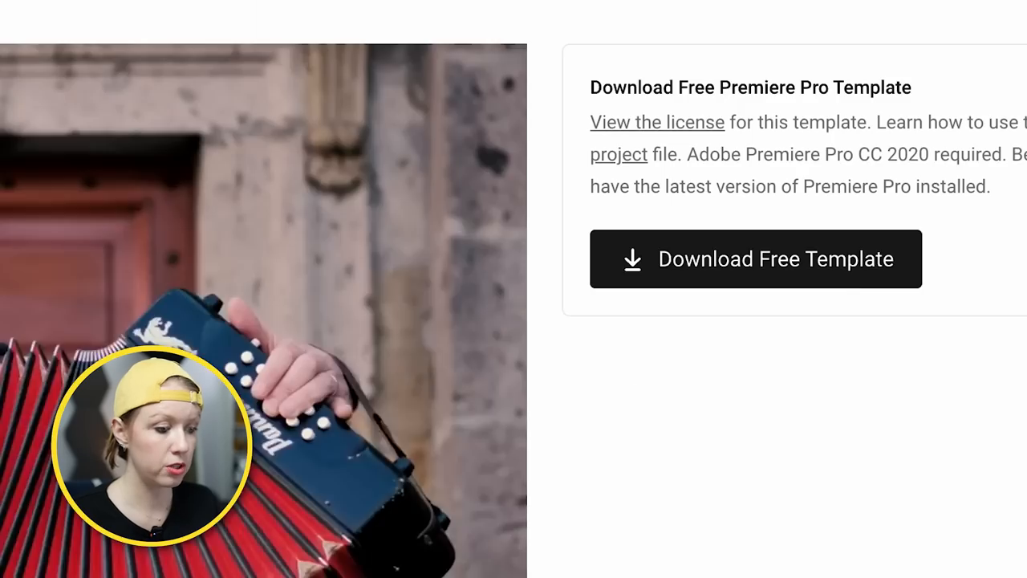
pyautogui.click(754, 259)
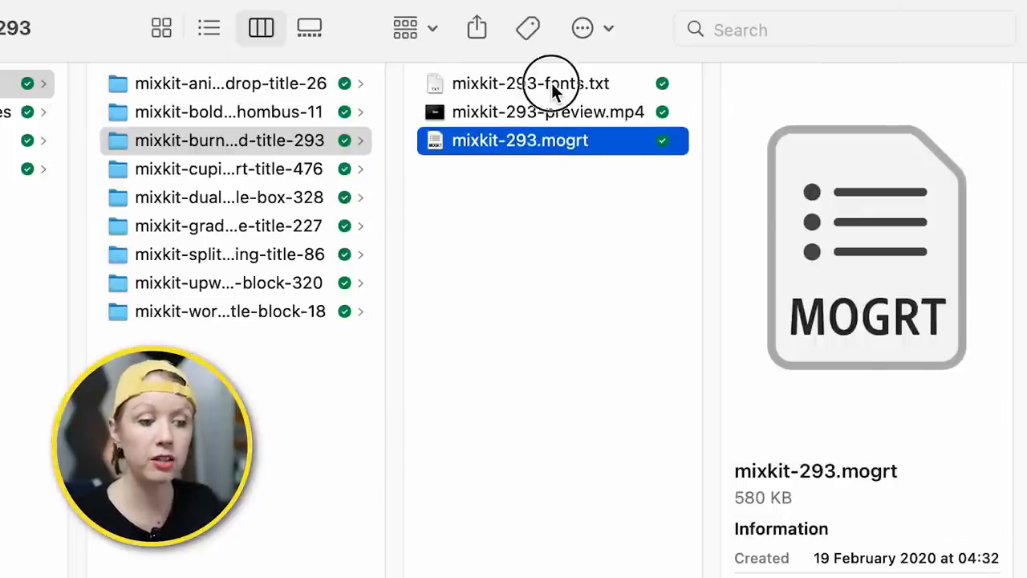
# - Locate mixkit-293.mogrt inside the downloaded title template folder in Finder
pyautogui.click(529, 83)
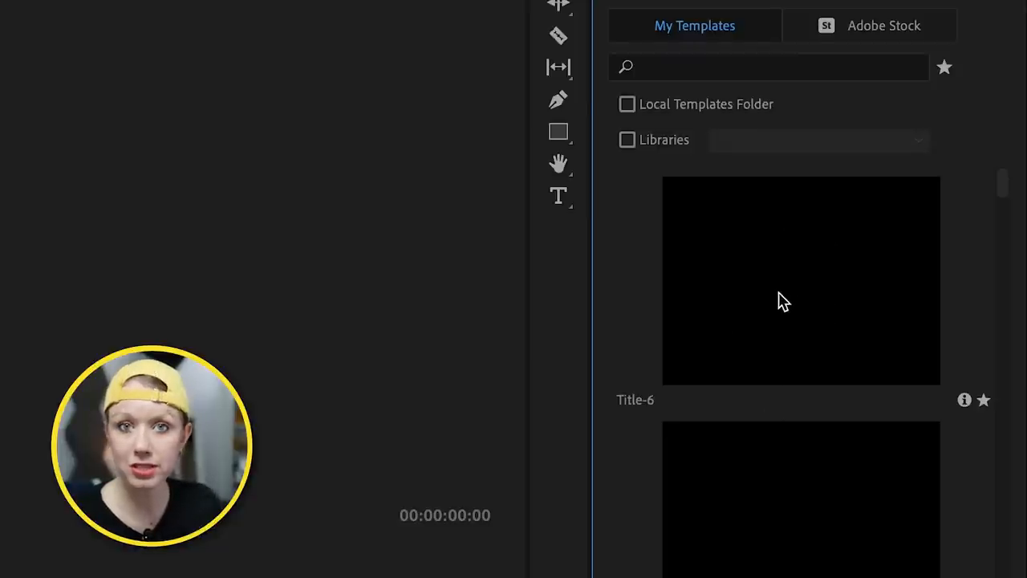
# - Place the Mixkit title template over the dancing clip and show its editable properties
pyautogui.rightClick(167, 150)
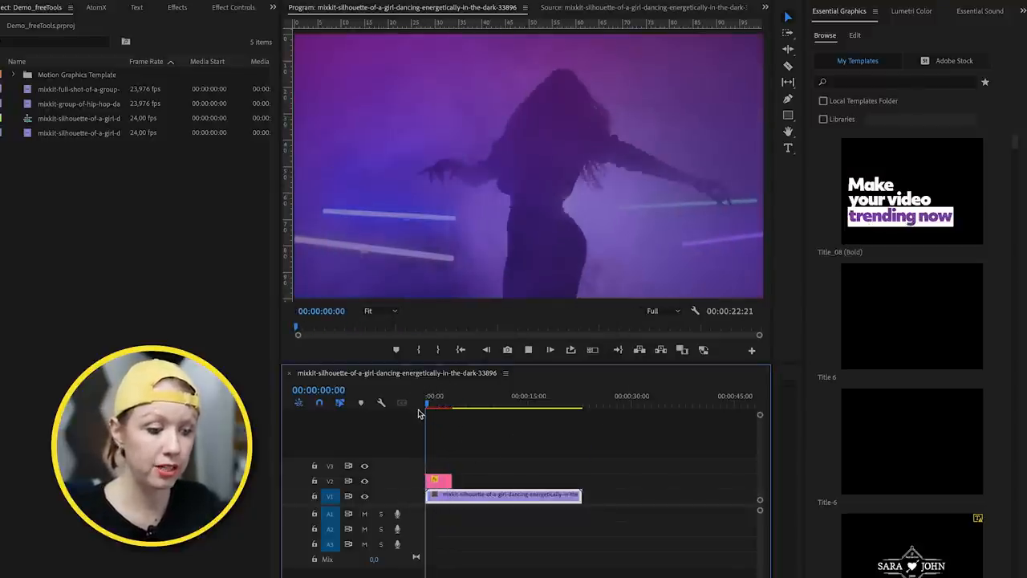
pyautogui.click(433, 395)
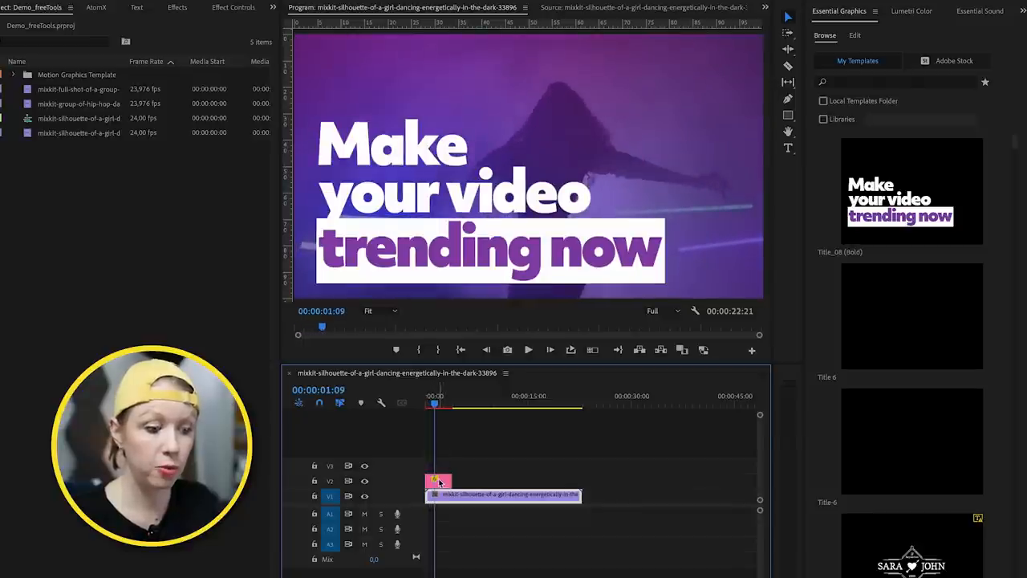
pyautogui.click(854, 35)
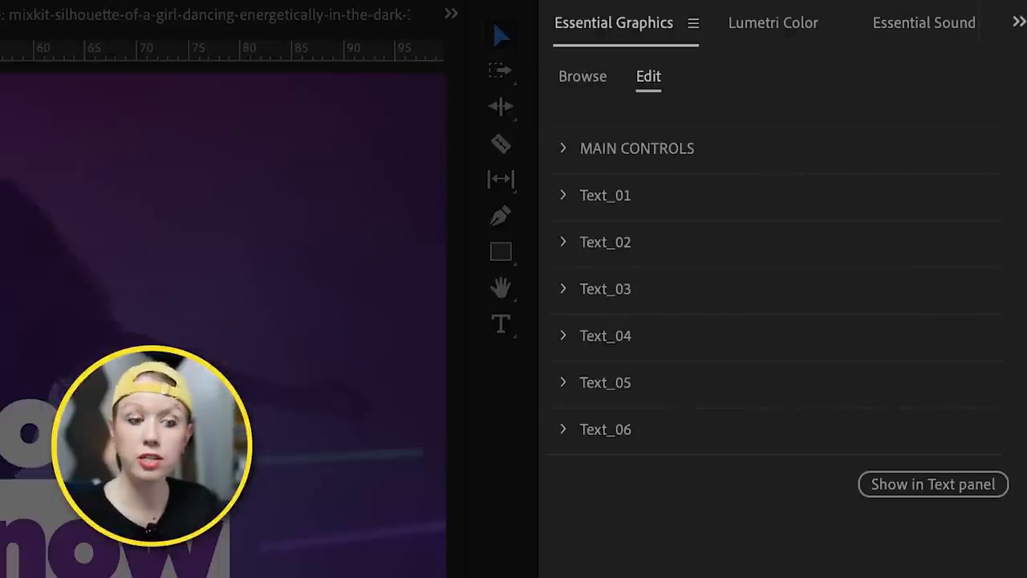
# - Rewrite the Text_06 layer's text and recolour its text box
pyautogui.click(561, 196)
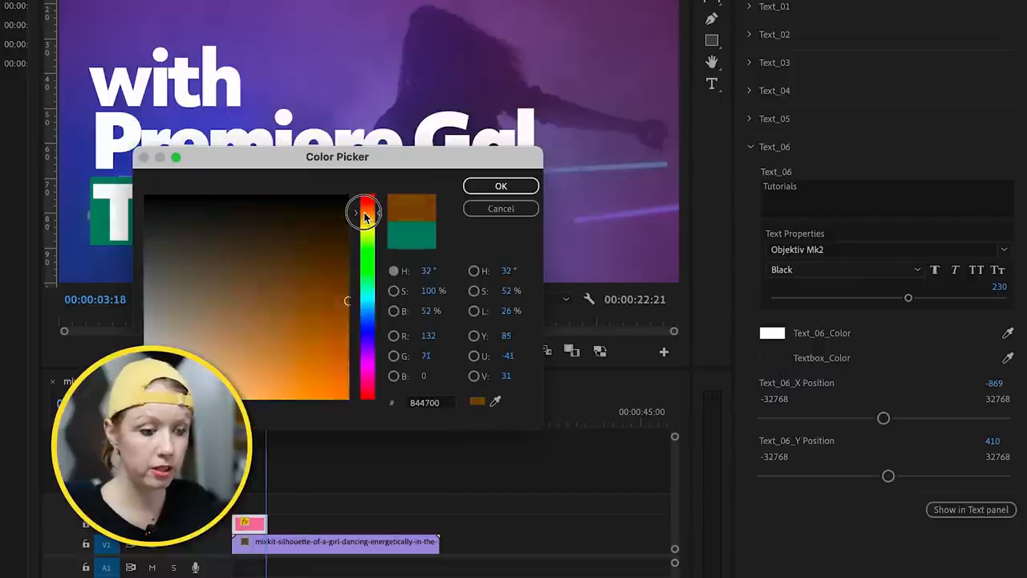
pyautogui.click(501, 186)
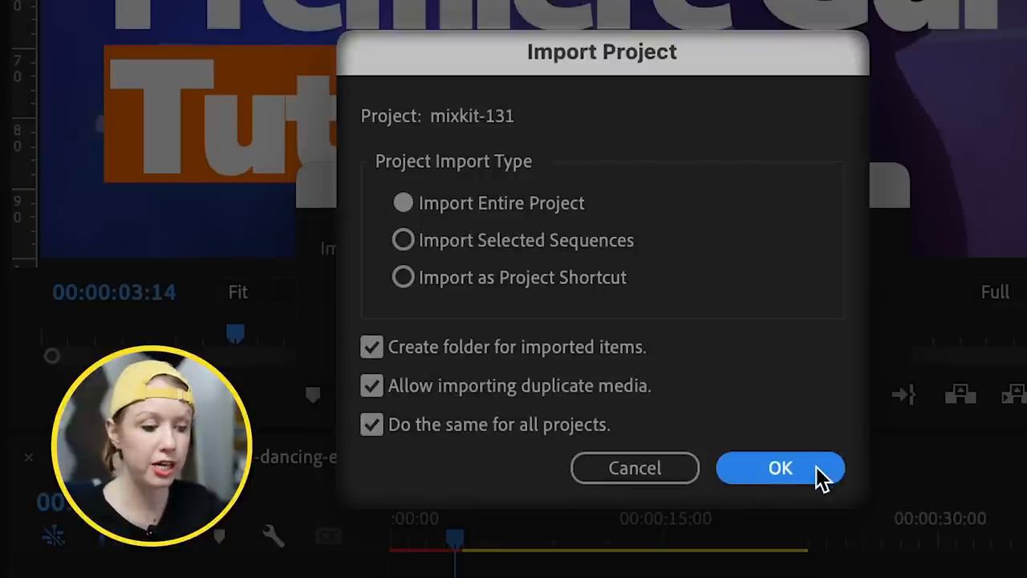
# - Import the entire mixkit-131 transition project and start locating its missing media
pyautogui.click(780, 467)
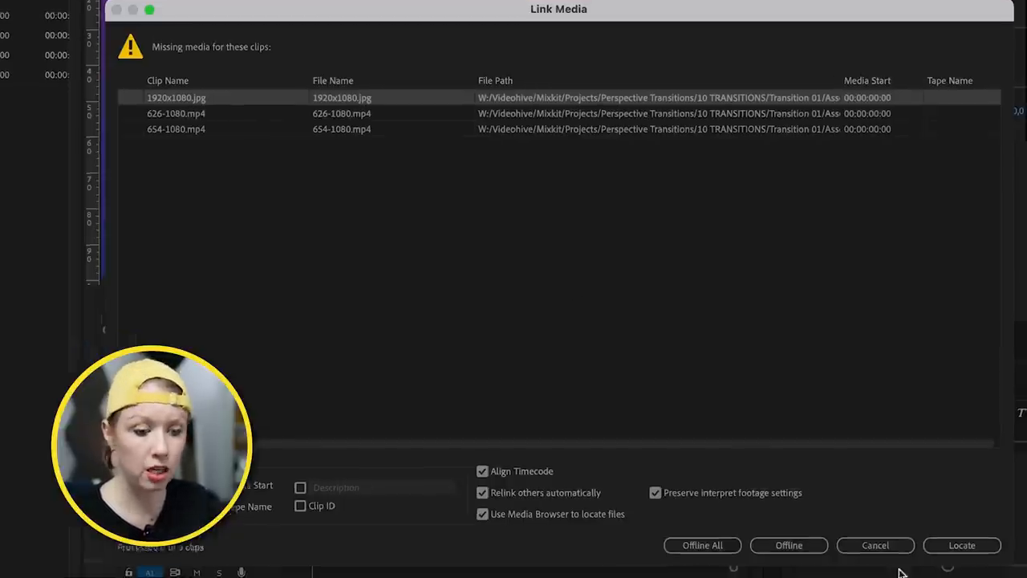
pyautogui.click(962, 546)
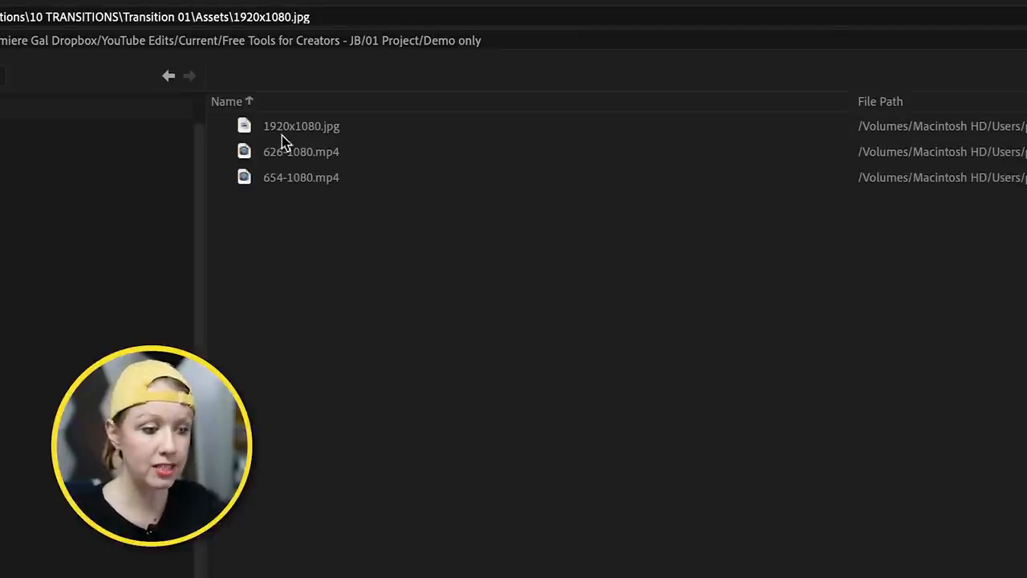
# - Relink the missing media to 1920x1080.jpg from the template's assets folder
pyautogui.click(302, 125)
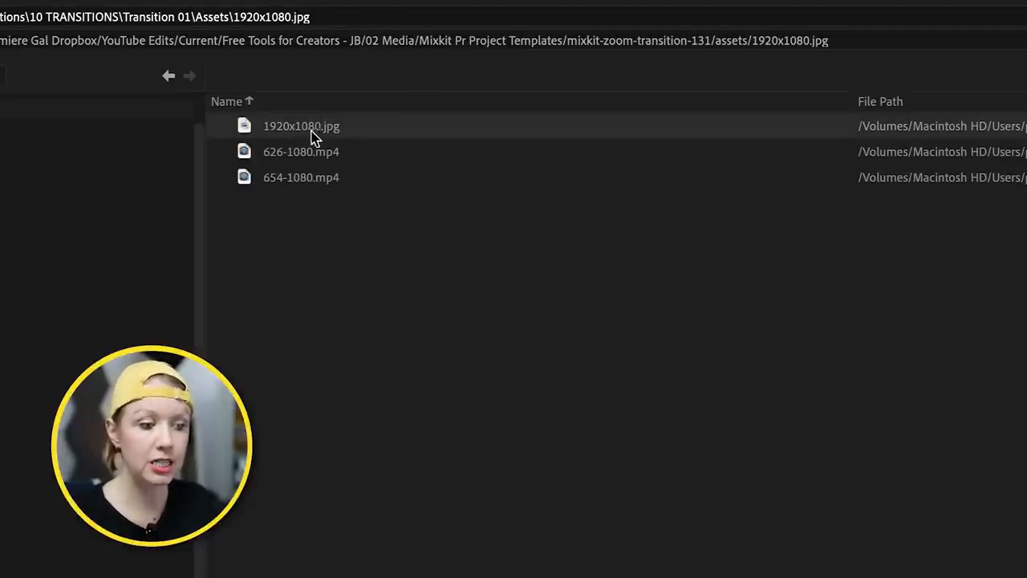
pyautogui.click(934, 488)
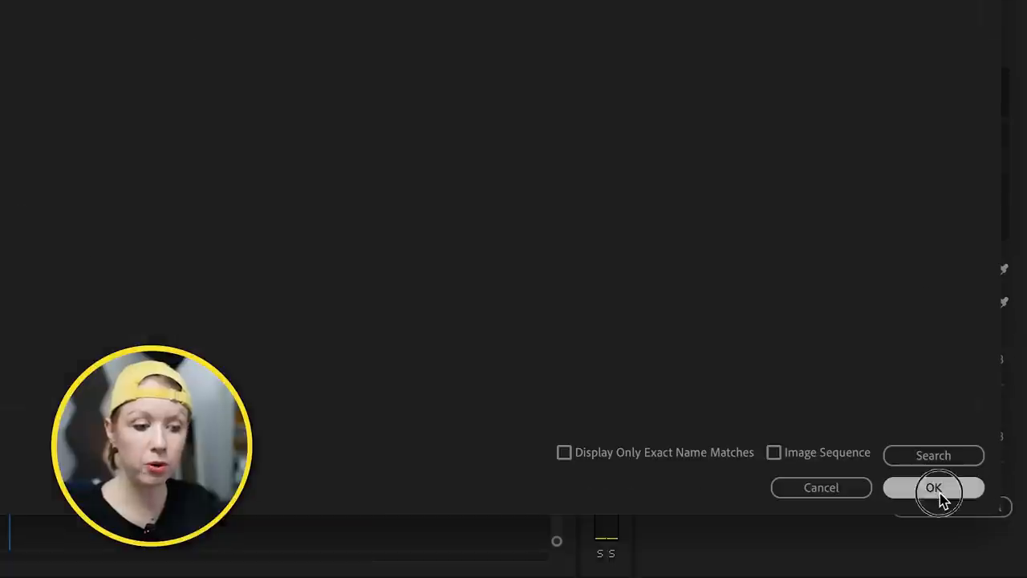
pyautogui.click(934, 488)
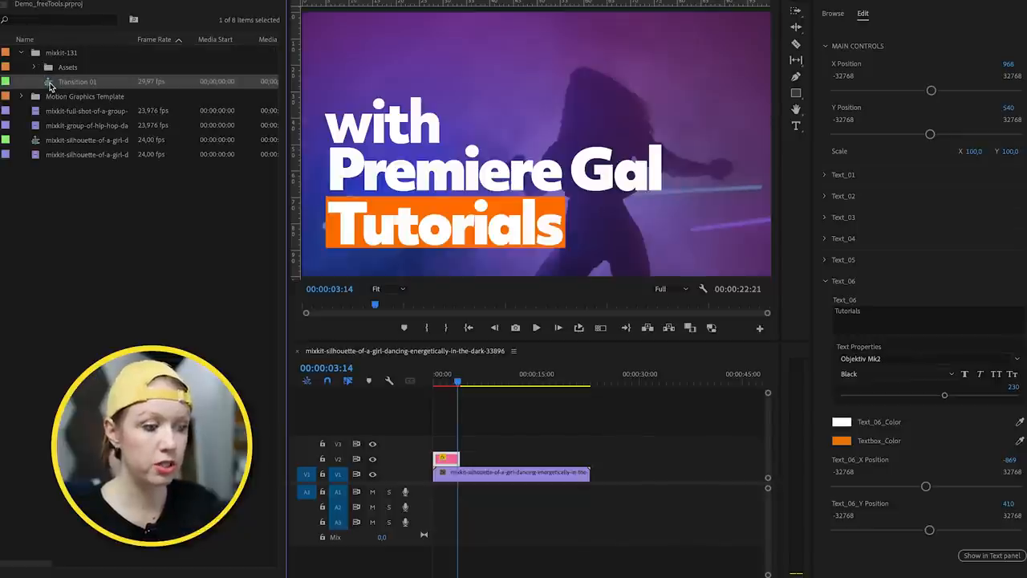
# - Preview the imported Transition 01 sequence's zoom transition in the Program monitor
pyautogui.doubleClick(77, 80)
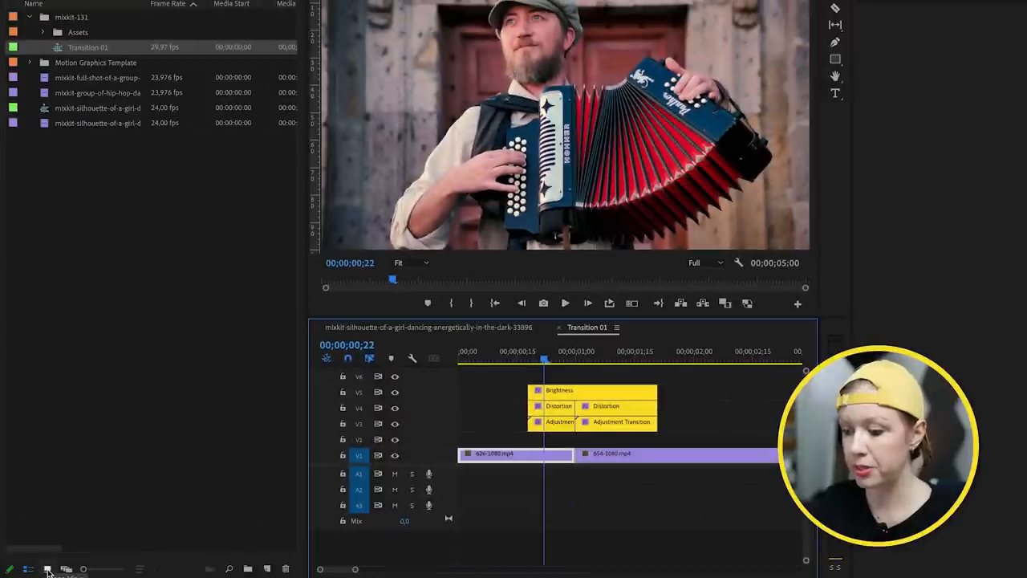
pyautogui.click(29, 568)
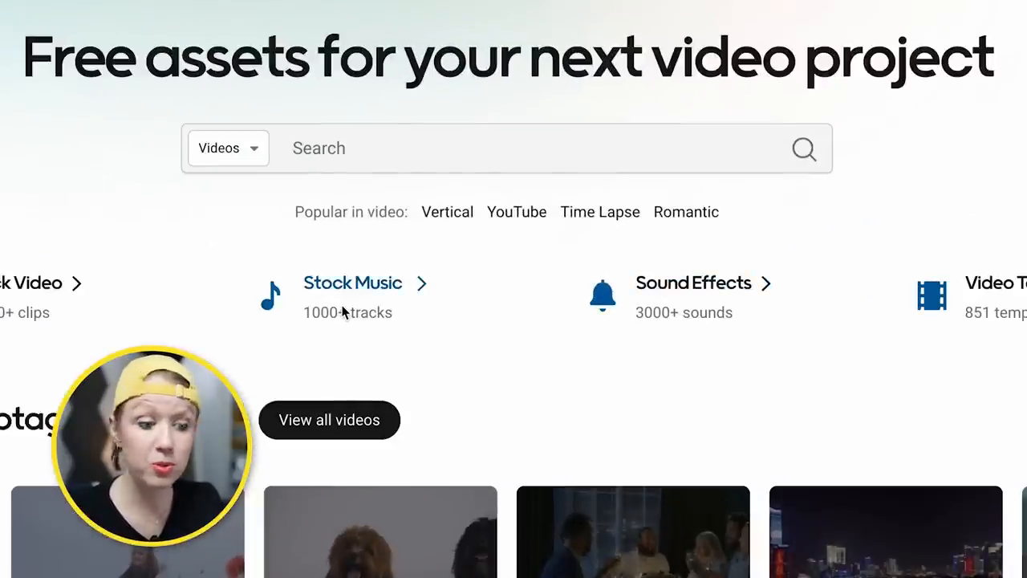
# - Search Mixkit sound effects for 'cinema' and preview the Big cinematic impact
pyautogui.click(693, 282)
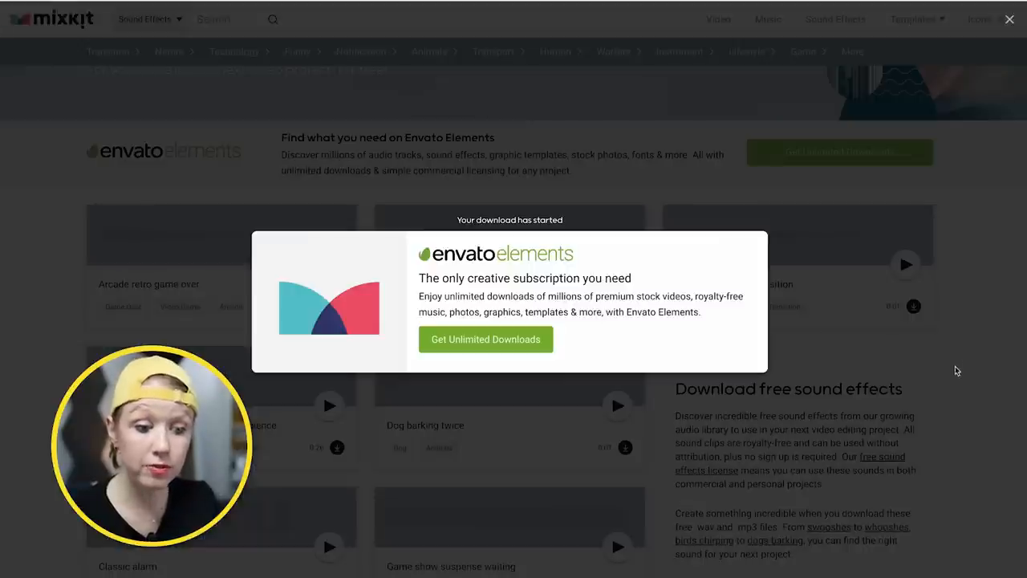
pyautogui.click(1009, 20)
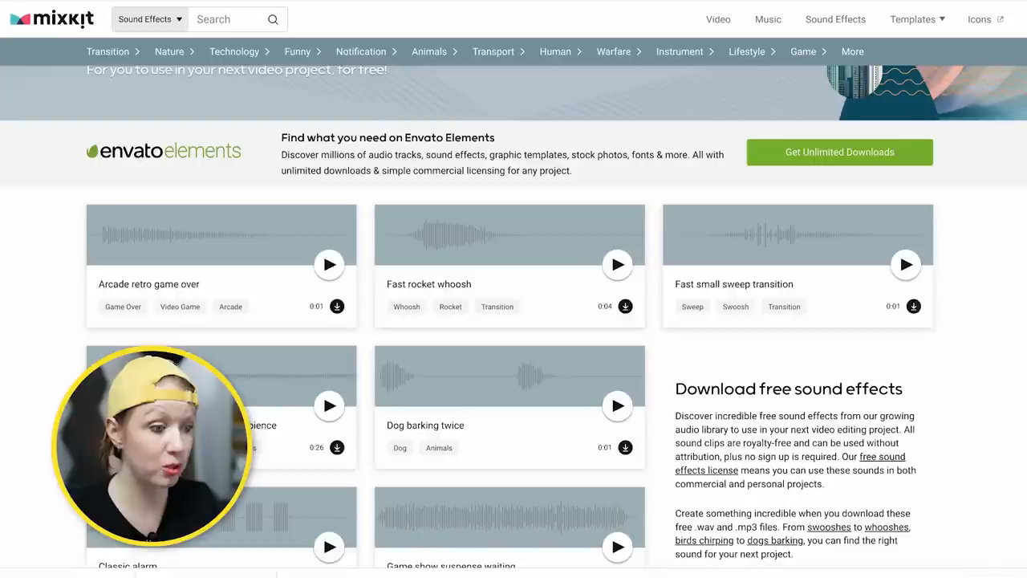
pyautogui.write('cinema')
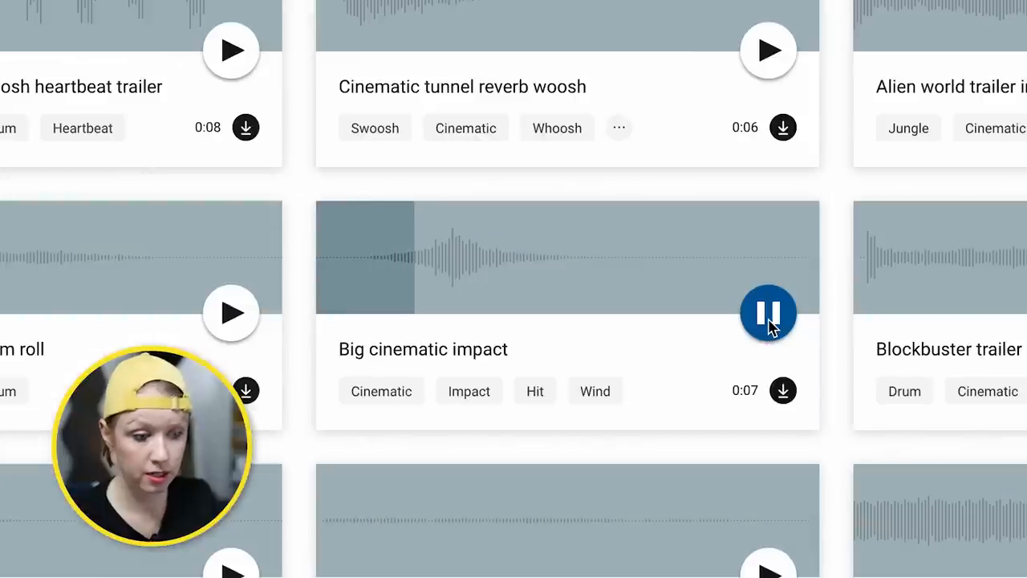
pyautogui.click(767, 313)
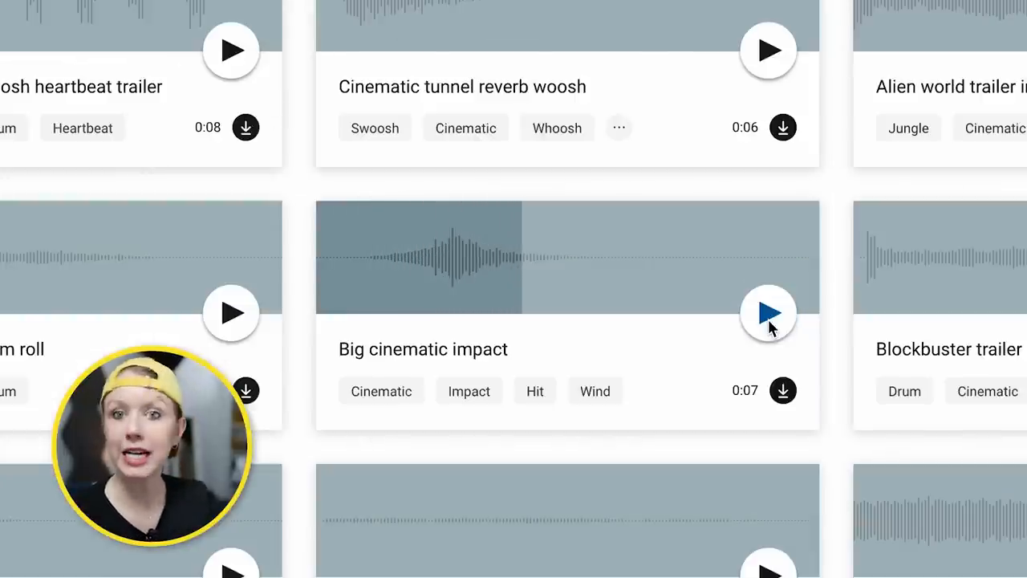
# - Search for guitar and scroll the Free Guitar Sound Effects results
pyautogui.write('g')
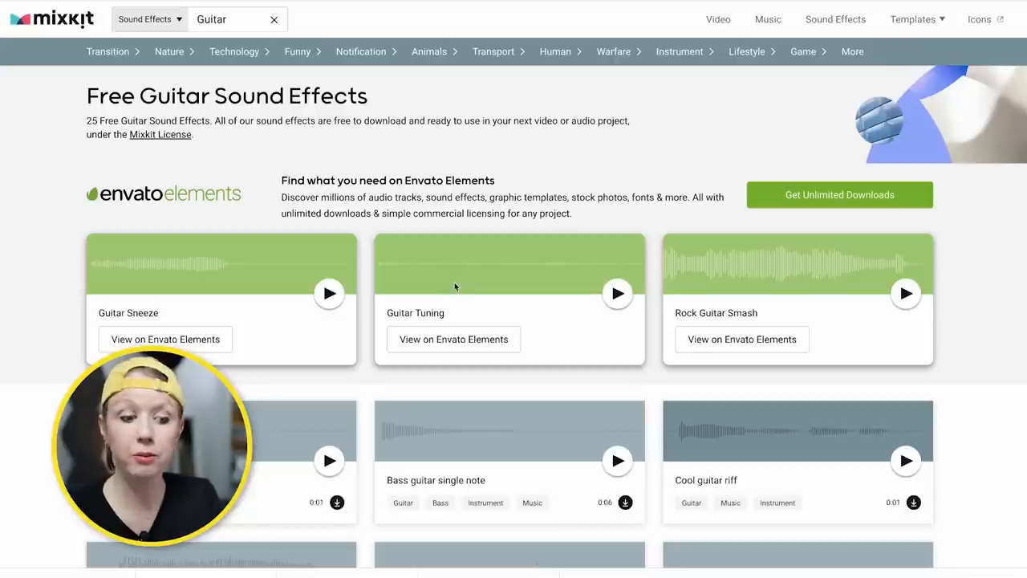
pyautogui.scroll(-3)
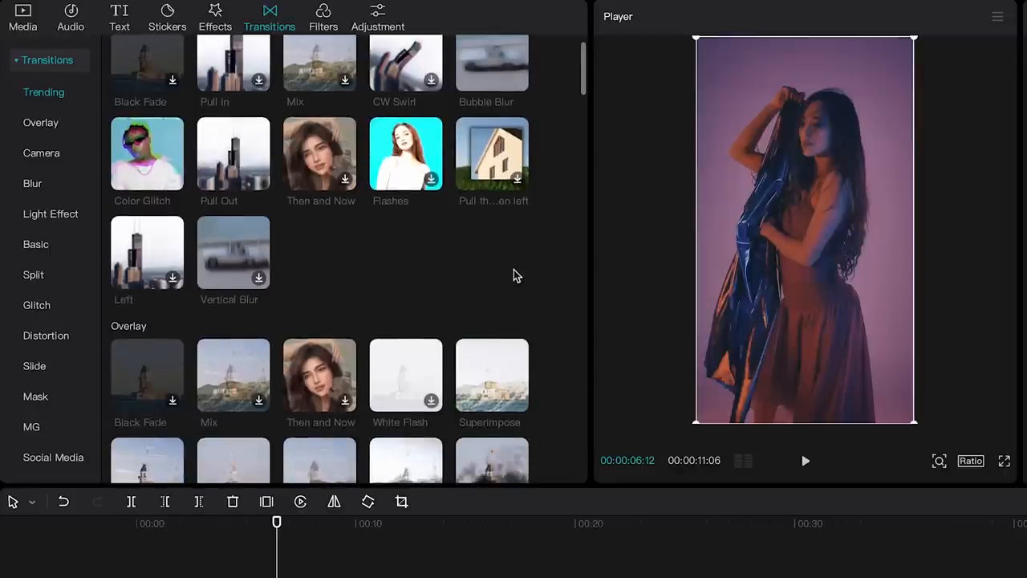
# - Browse the transitions, then choose 'Edit video online' on the CapCut site
pyautogui.scroll(-3)
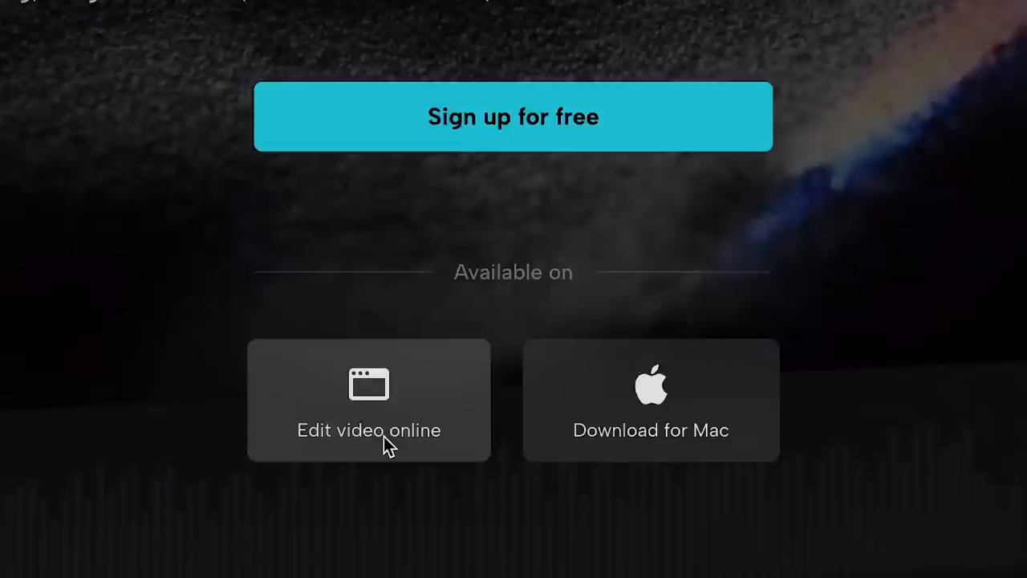
pyautogui.click(369, 430)
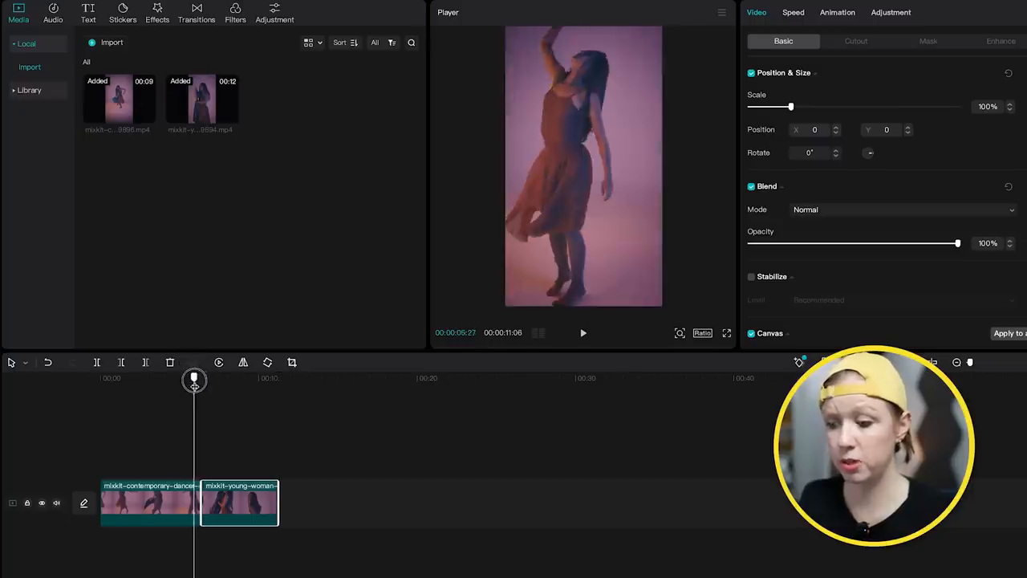
# - Bring up the transitions library for the two-clip dancer edit
pyautogui.click(196, 13)
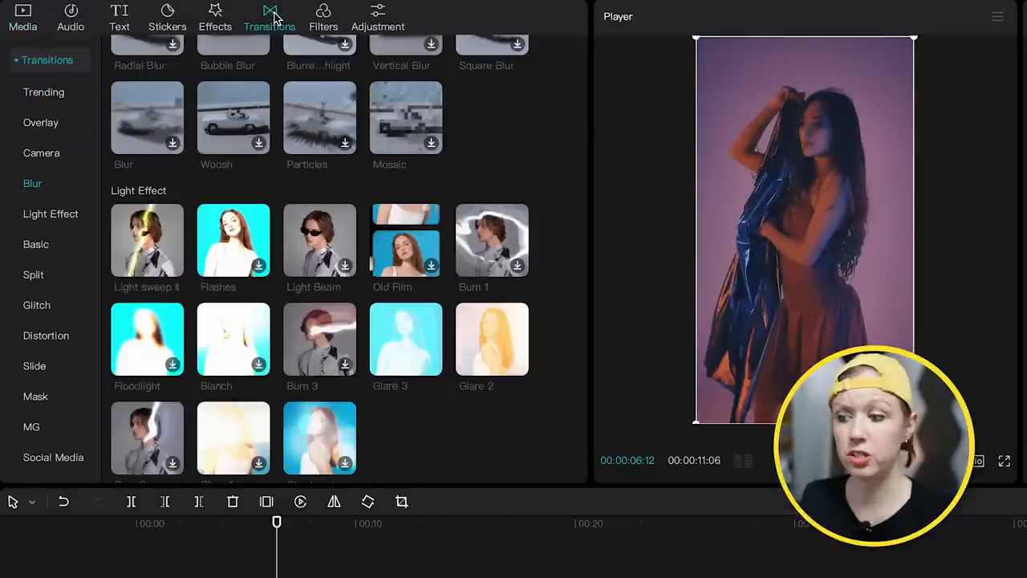
pyautogui.click(43, 92)
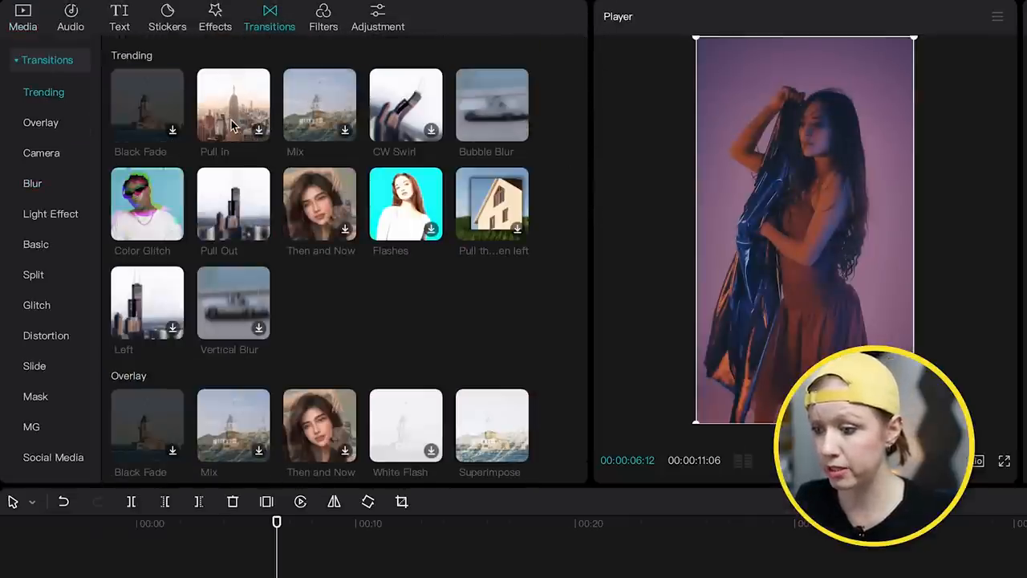
pyautogui.scroll(-3)
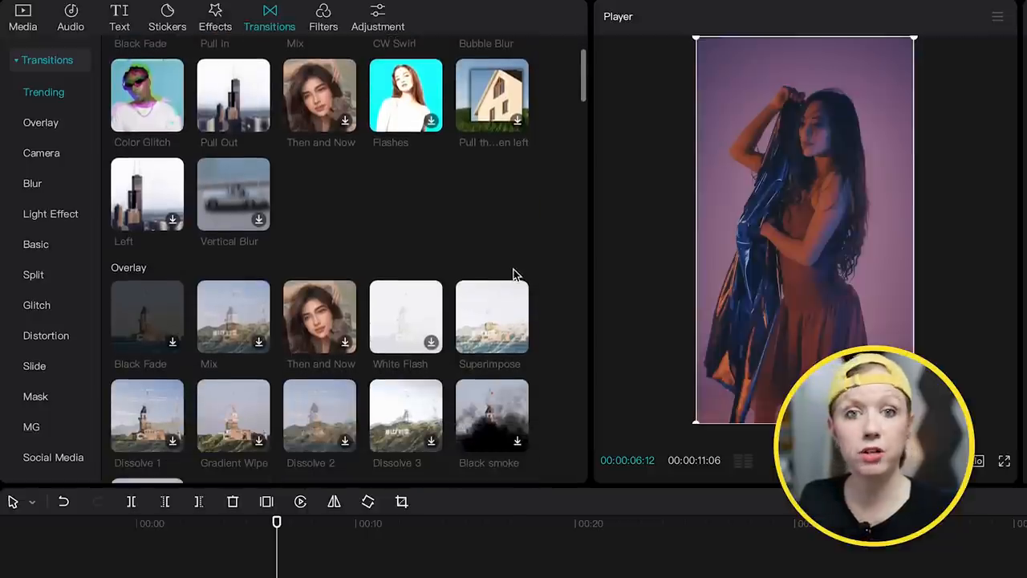
pyautogui.scroll(-3)
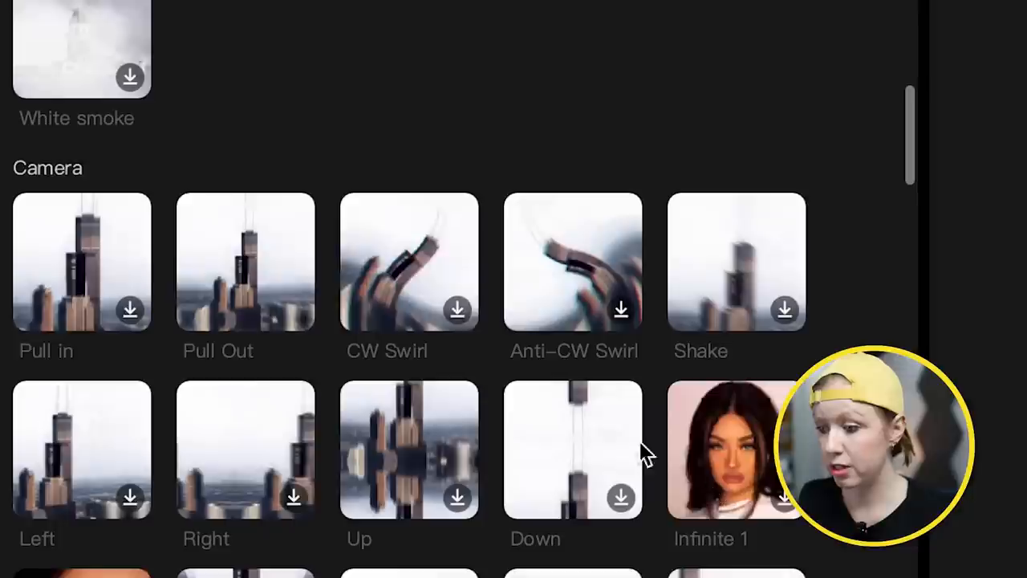
pyautogui.moveTo(200, 553)
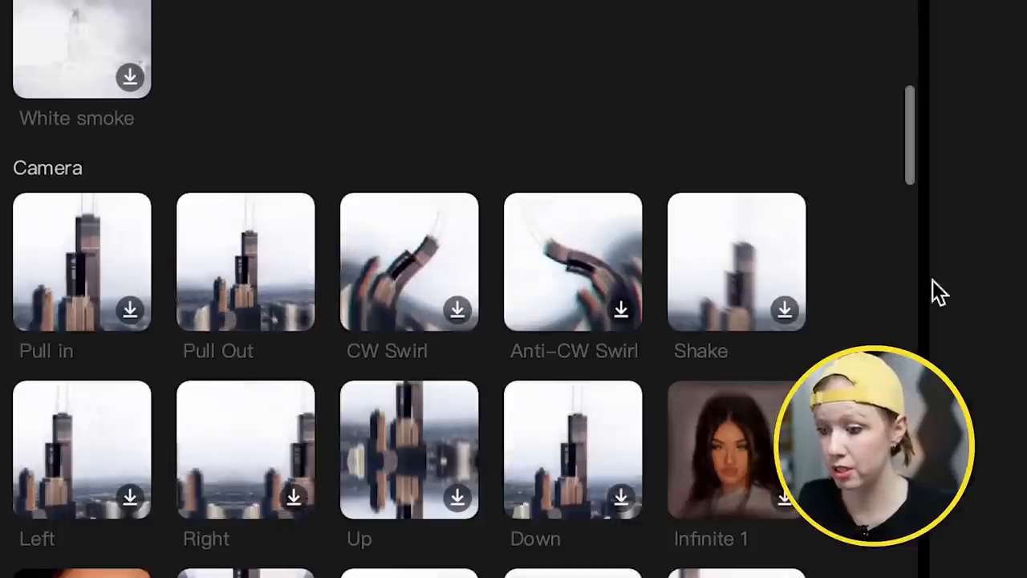
pyautogui.scroll(-3)
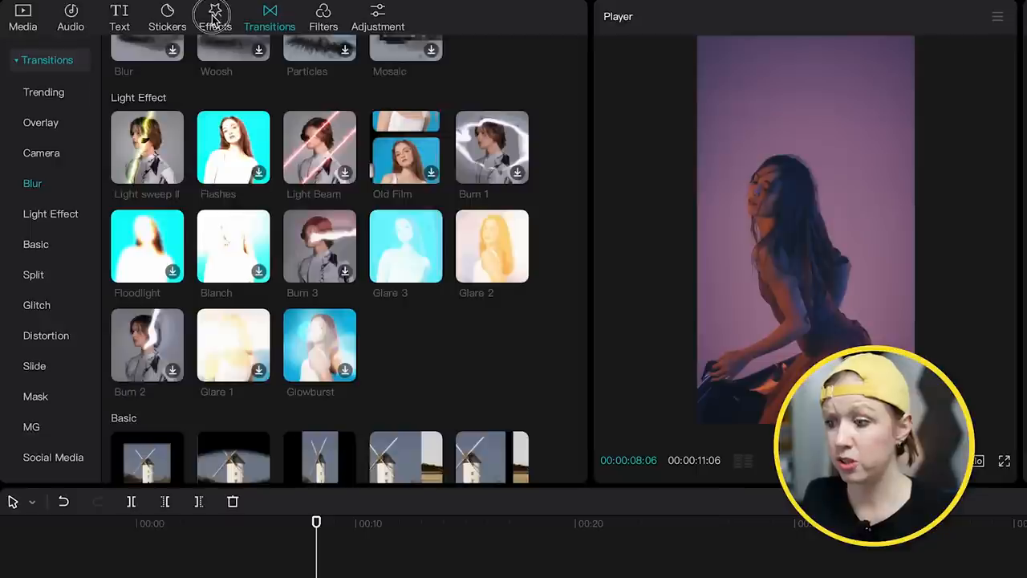
# - Add the Radiance effect over the dance clips and adjust its Atmosphere strength
pyautogui.click(215, 16)
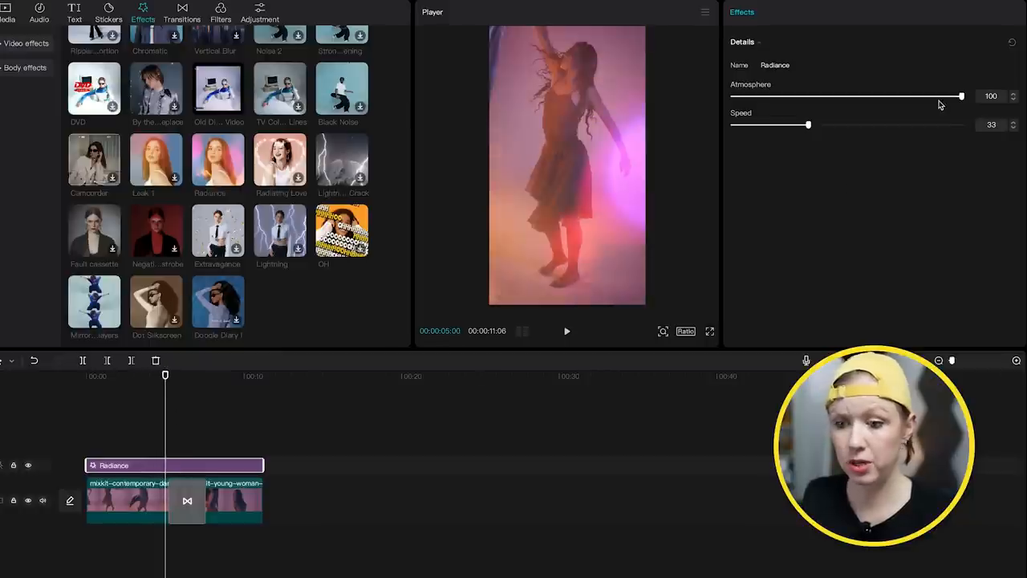
pyautogui.moveTo(960, 96); pyautogui.dragTo(731, 172)
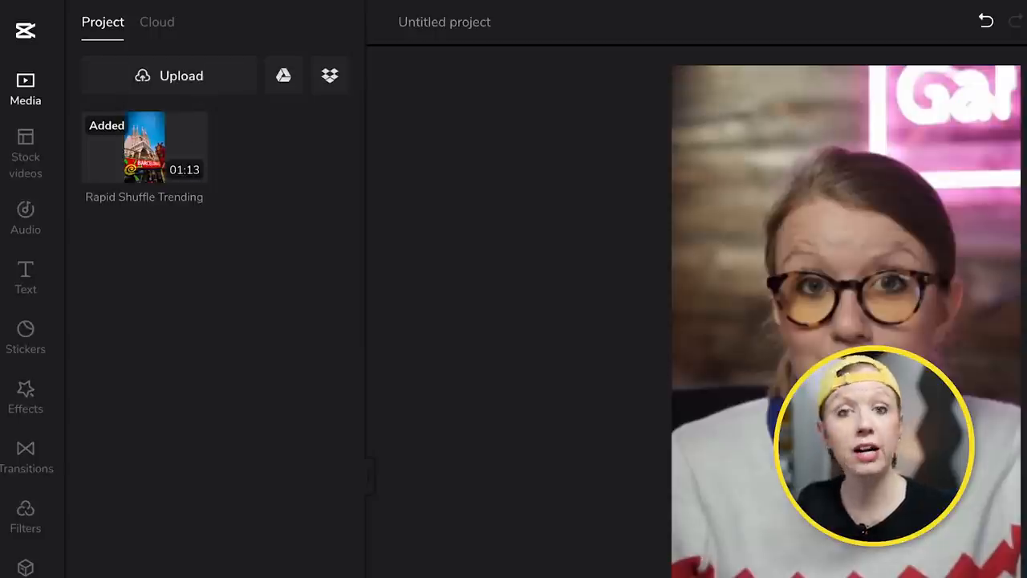
# - Create auto captions with American English as the recognition language for the uploaded video
pyautogui.click(26, 276)
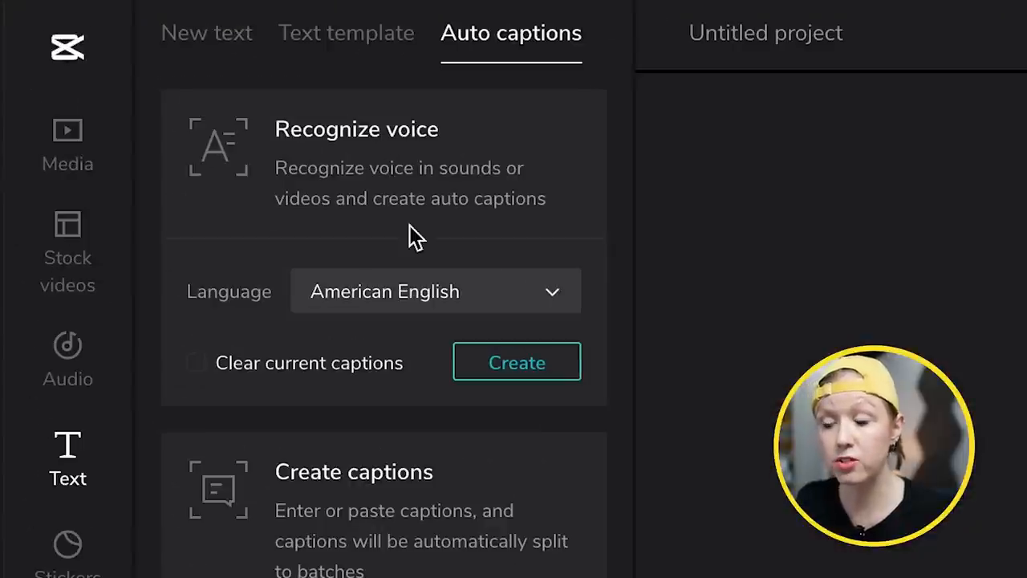
pyautogui.click(433, 292)
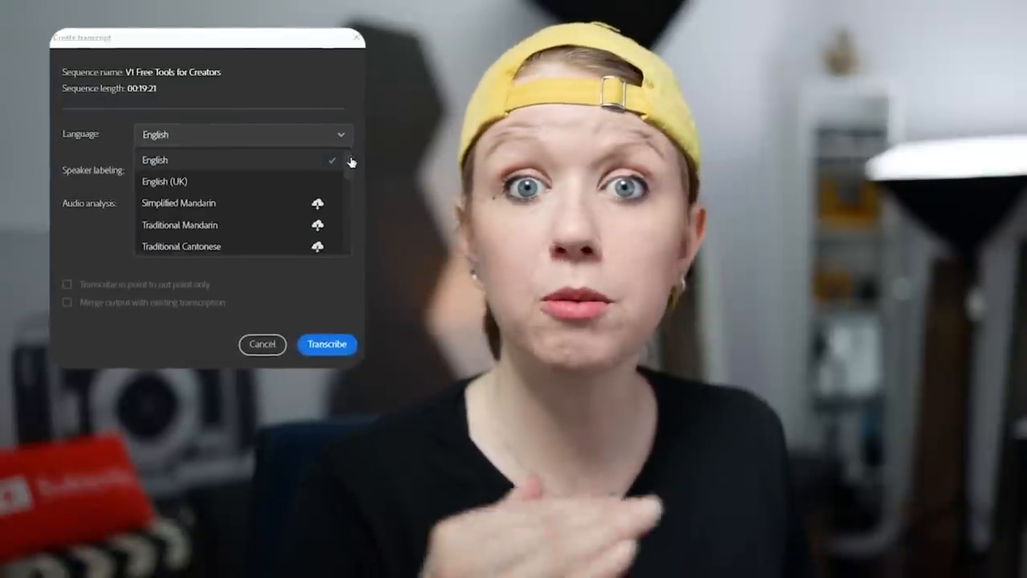
pyautogui.scroll(-3)
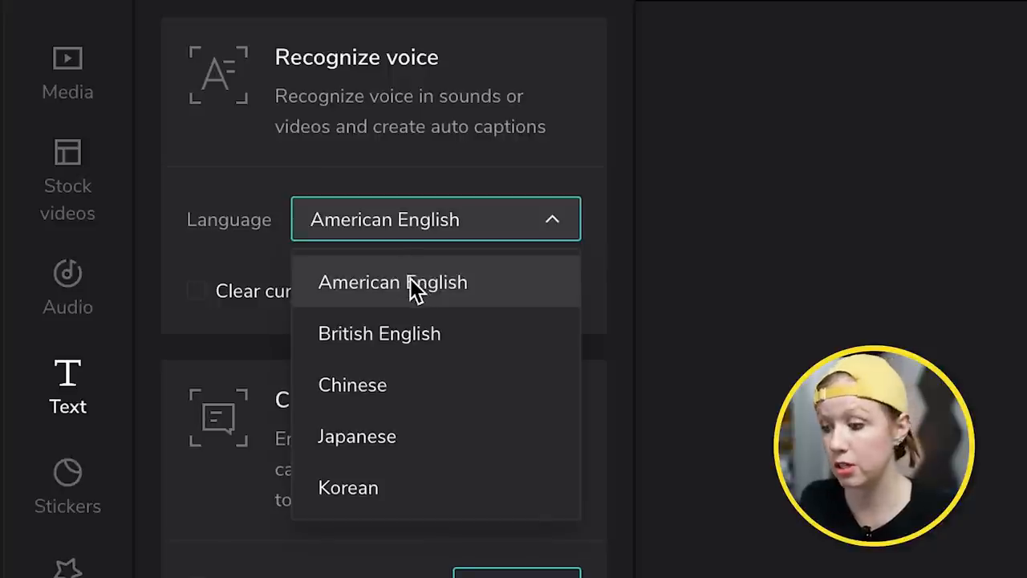
pyautogui.click(391, 283)
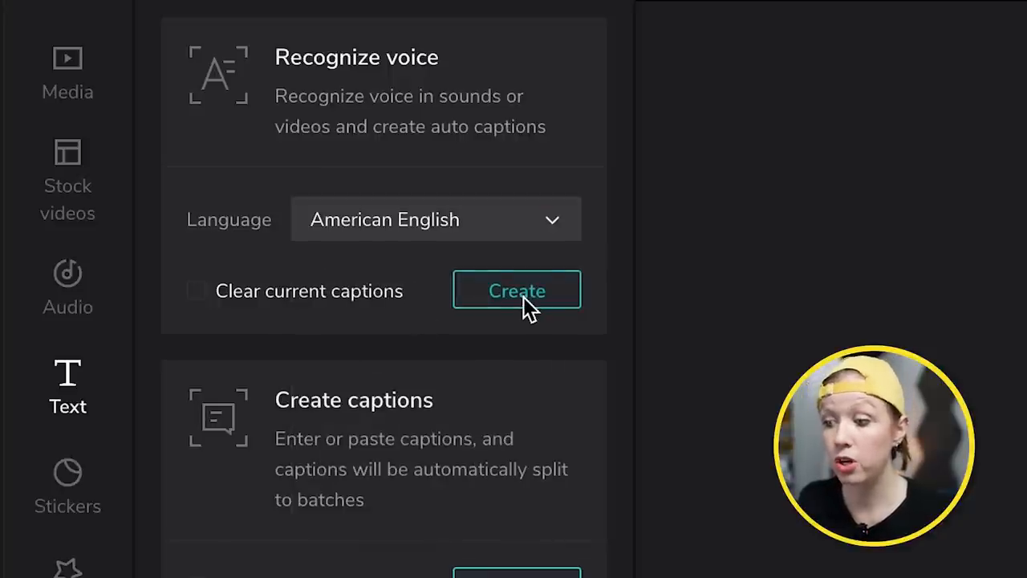
pyautogui.click(517, 290)
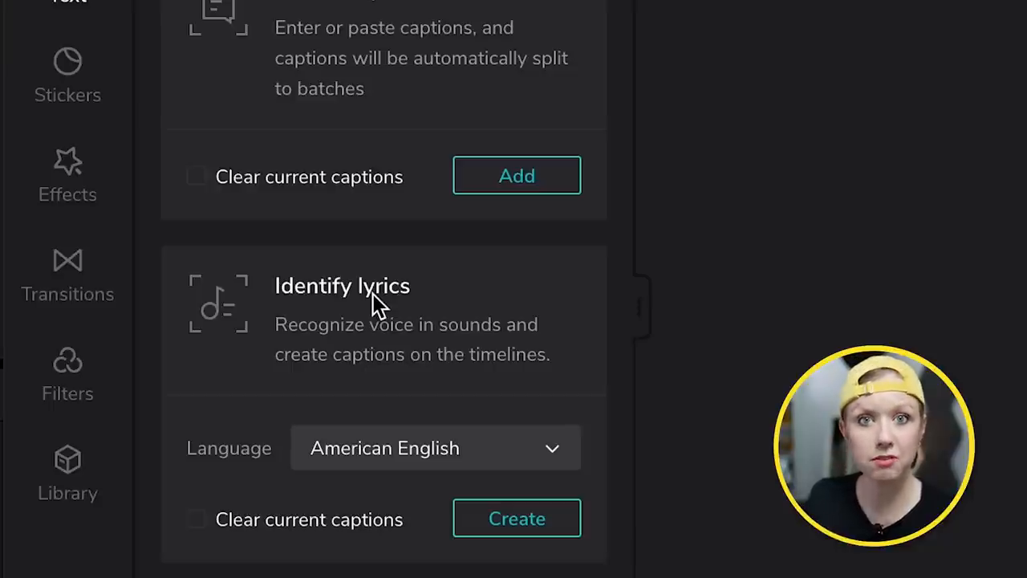
pyautogui.moveTo(350, 334)
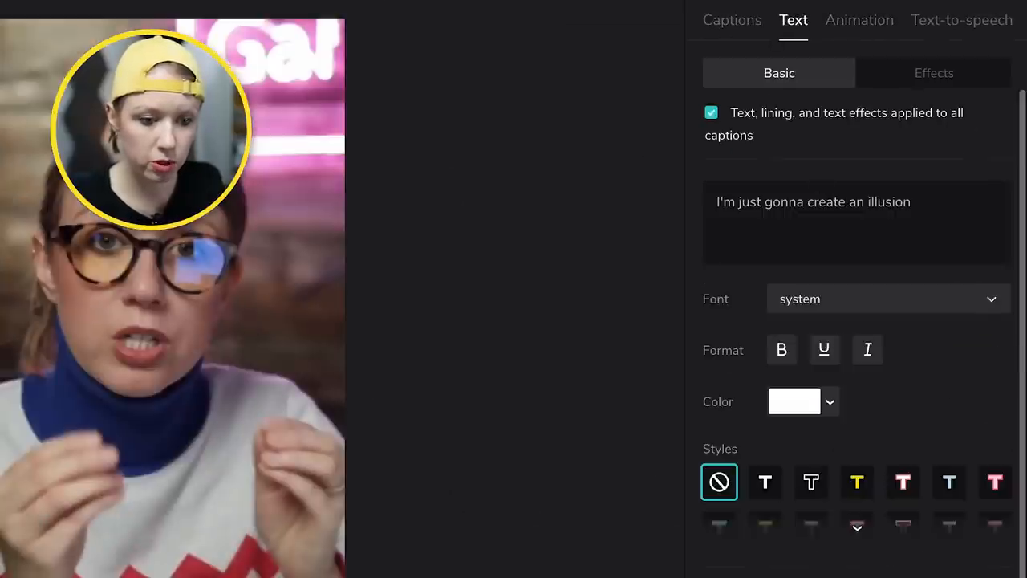
# - Browse the caption style presets toward the trending yellow ART text effect
pyautogui.scroll(-3)
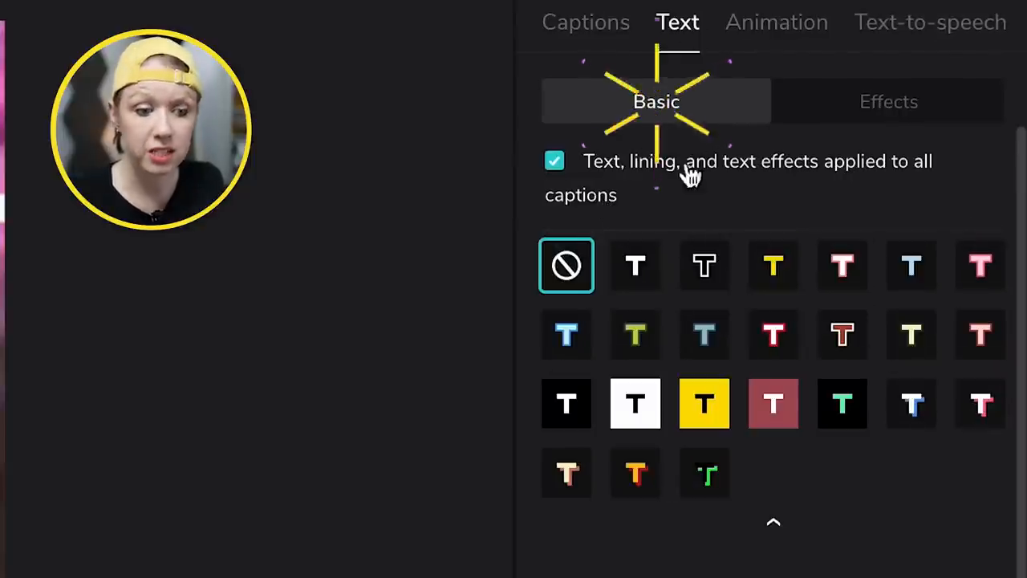
pyautogui.click(773, 265)
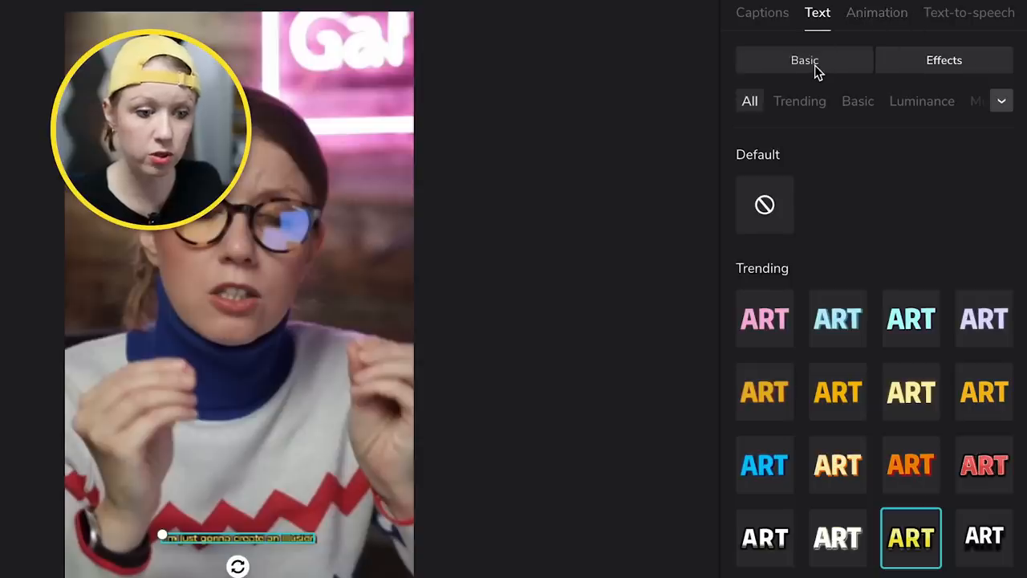
# - Adjust the yellow captions' spacing, position and size in the Basic text settings
pyautogui.click(805, 61)
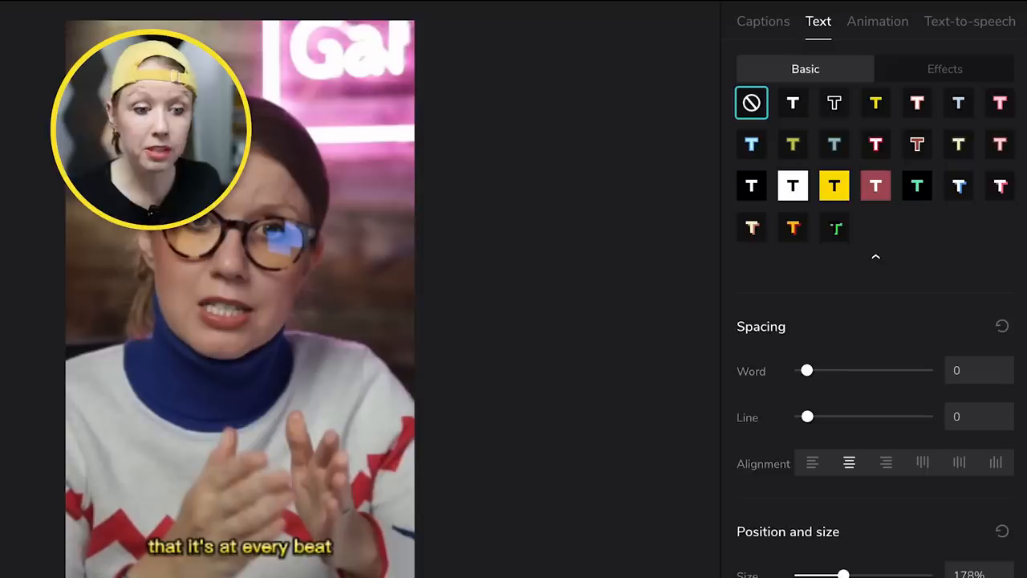
pyautogui.click(877, 20)
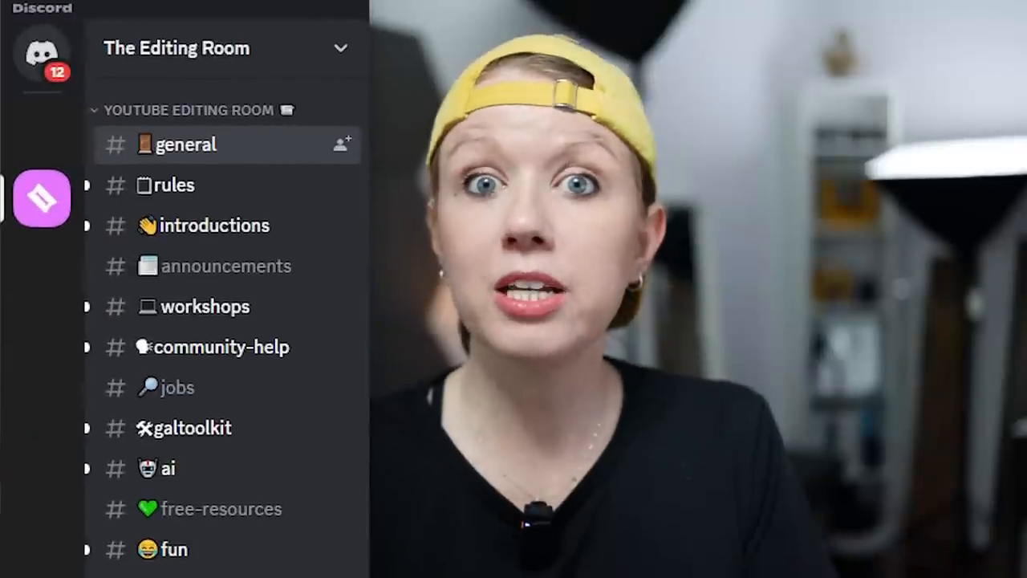
# - Scroll through The Editing Room Discord server's channel list
pyautogui.scroll(-3)
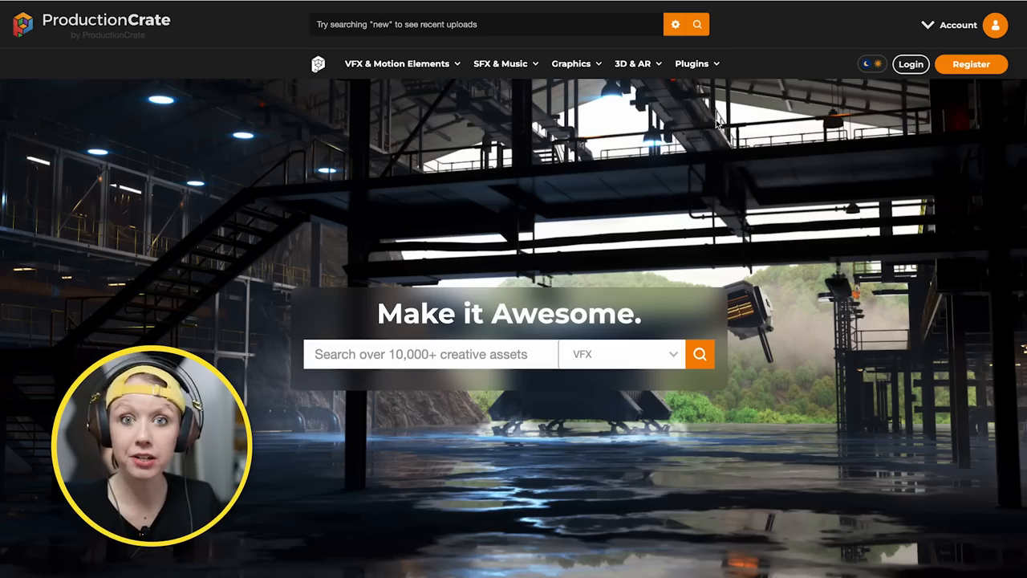
# - View the free Hologram Generator script page from the Plugins menu, then return to the plugins list
pyautogui.click(690, 64)
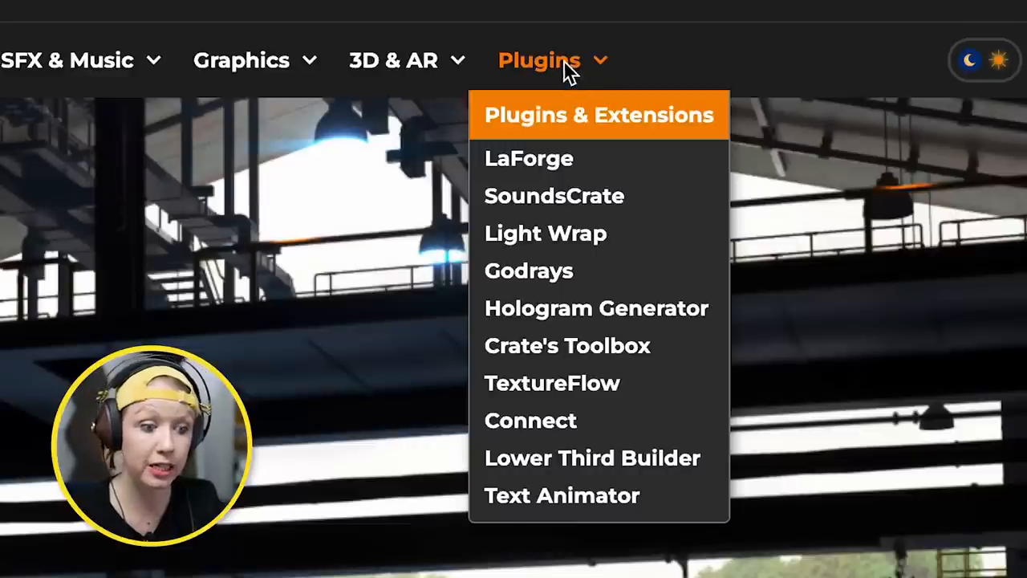
pyautogui.moveTo(597, 309)
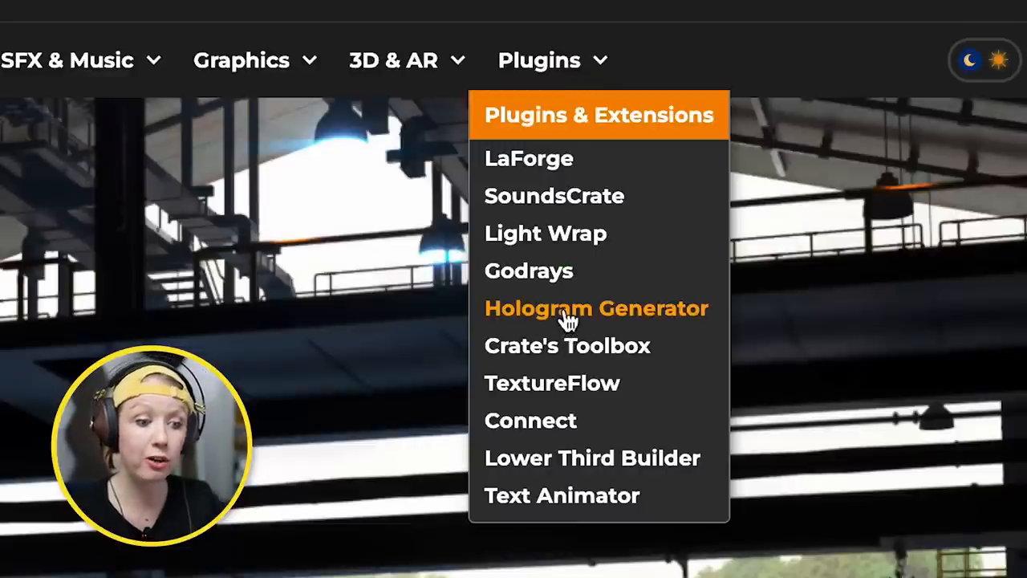
pyautogui.click(597, 308)
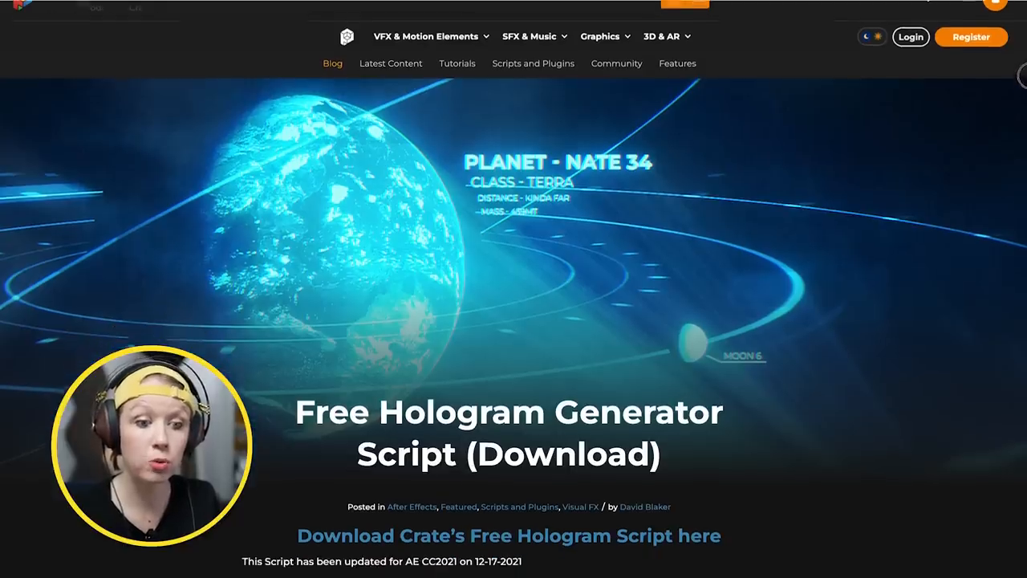
pyautogui.scroll(-3)
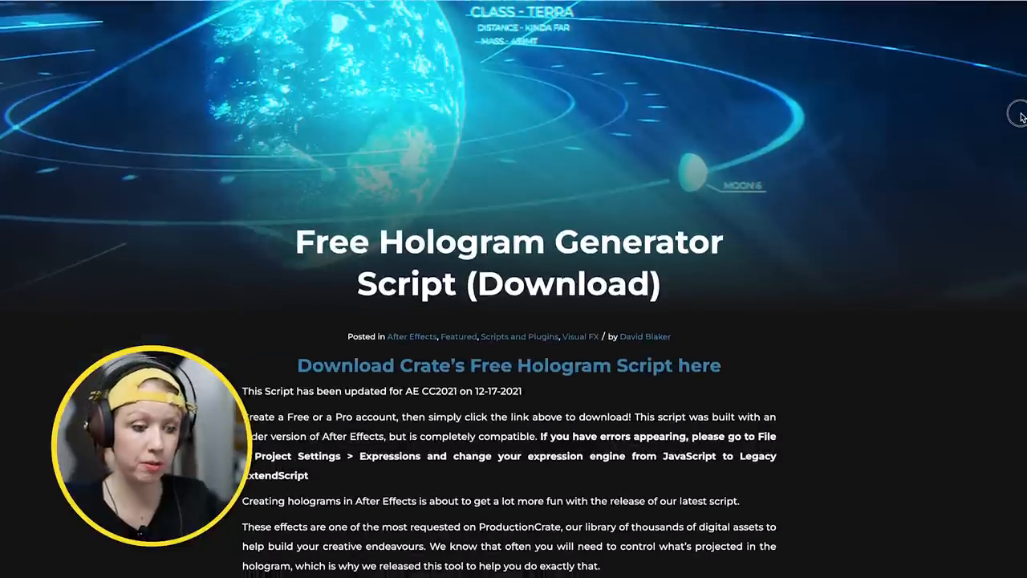
pyautogui.scroll(-3)
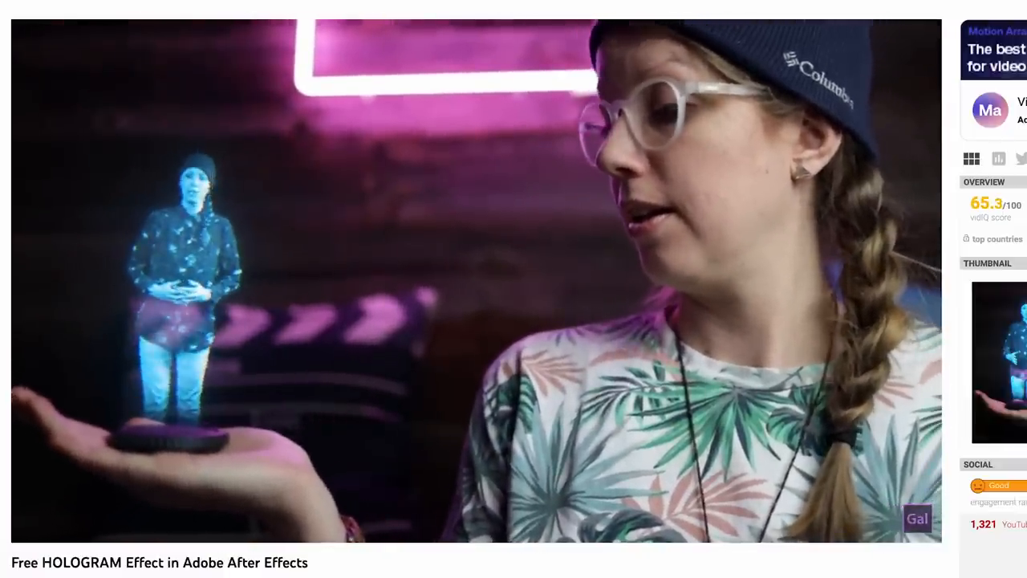
pyautogui.click(542, 61)
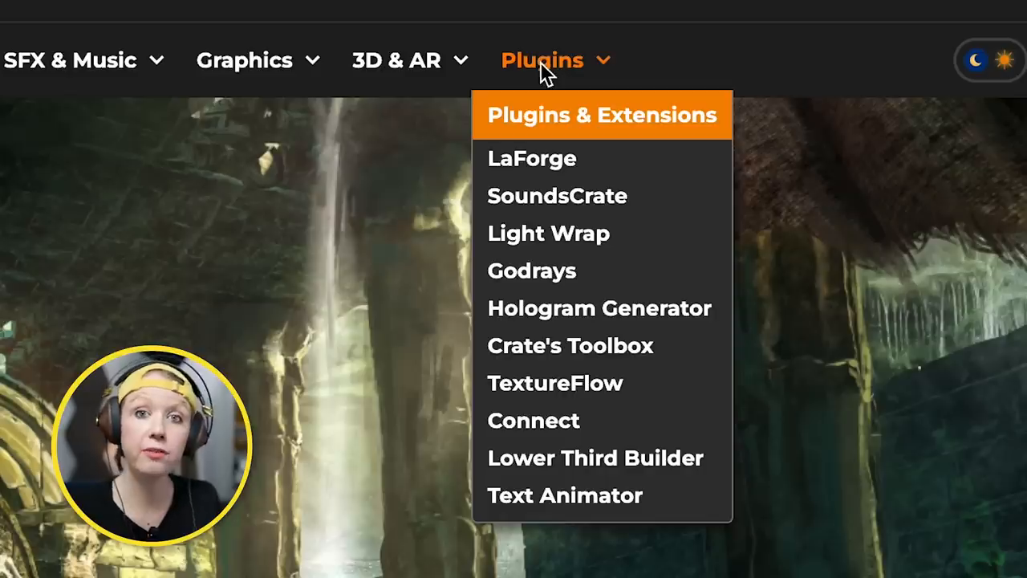
# - View the Light Wrap plugin page and its installation instructions and parameter examples
pyautogui.click(549, 234)
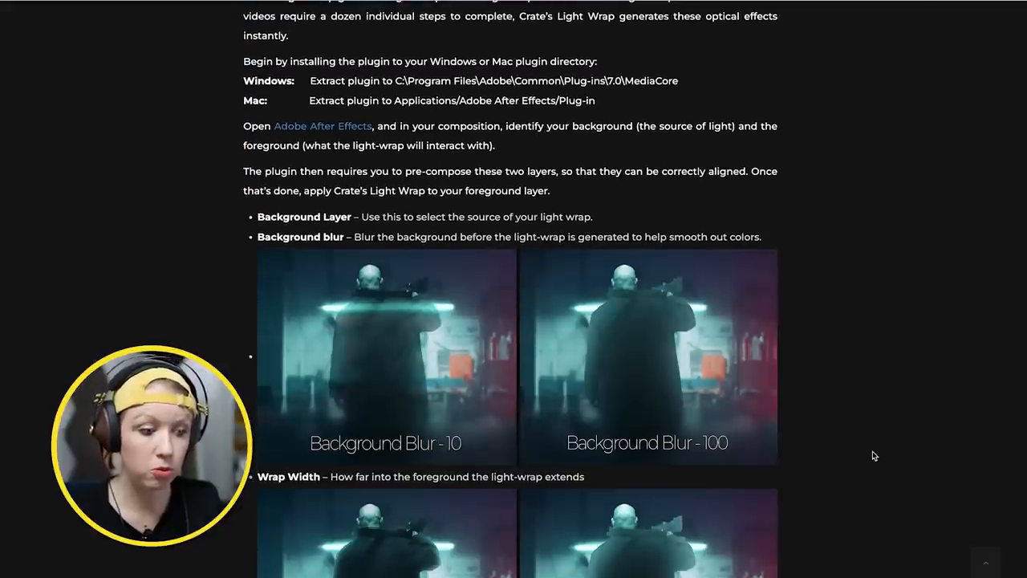
pyautogui.scroll(-3)
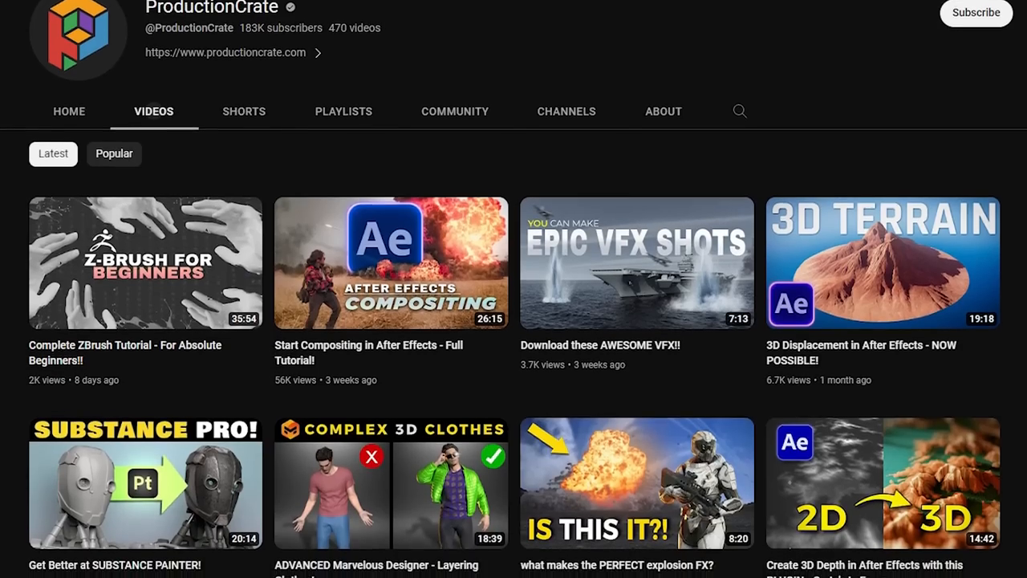
# - Browse the ProductionCrate YouTube channel's latest VFX and 3D tutorial uploads
pyautogui.scroll(-3)
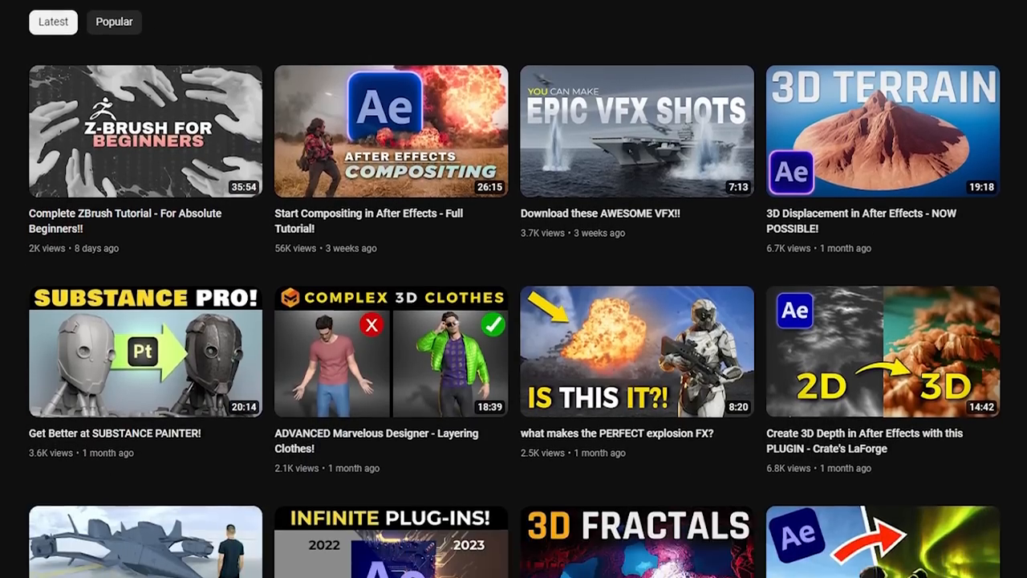
pyautogui.click(144, 135)
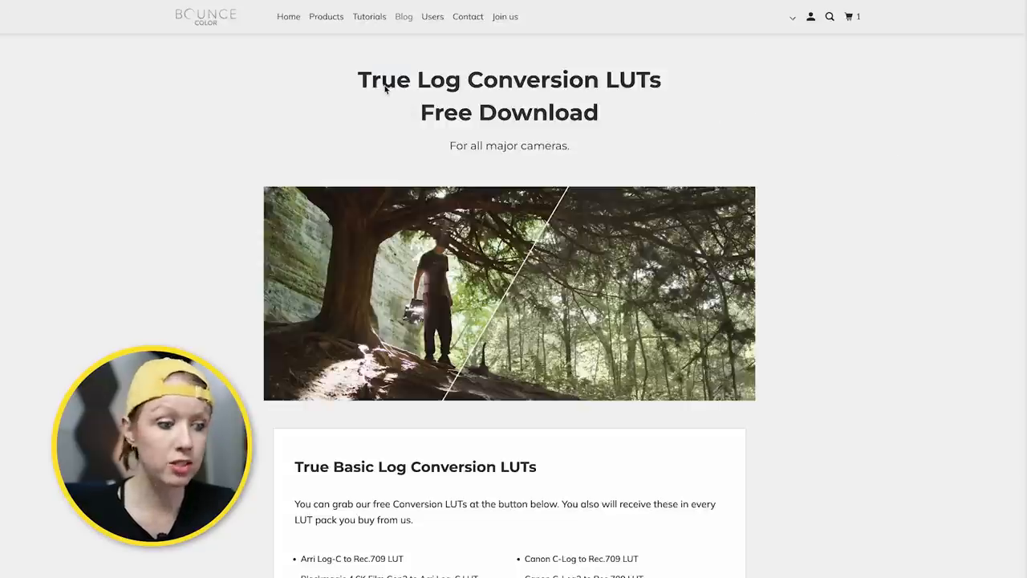
# - Review the True Log Conversion LUT list covering Arri, Canon, DJI and Sony formats
pyautogui.scroll(-3)
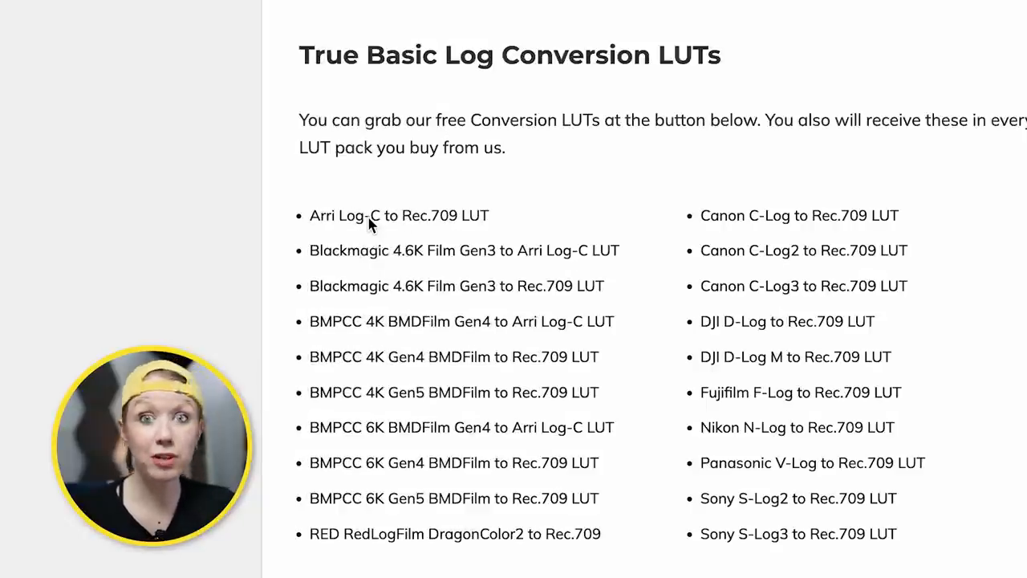
pyautogui.scroll(-3)
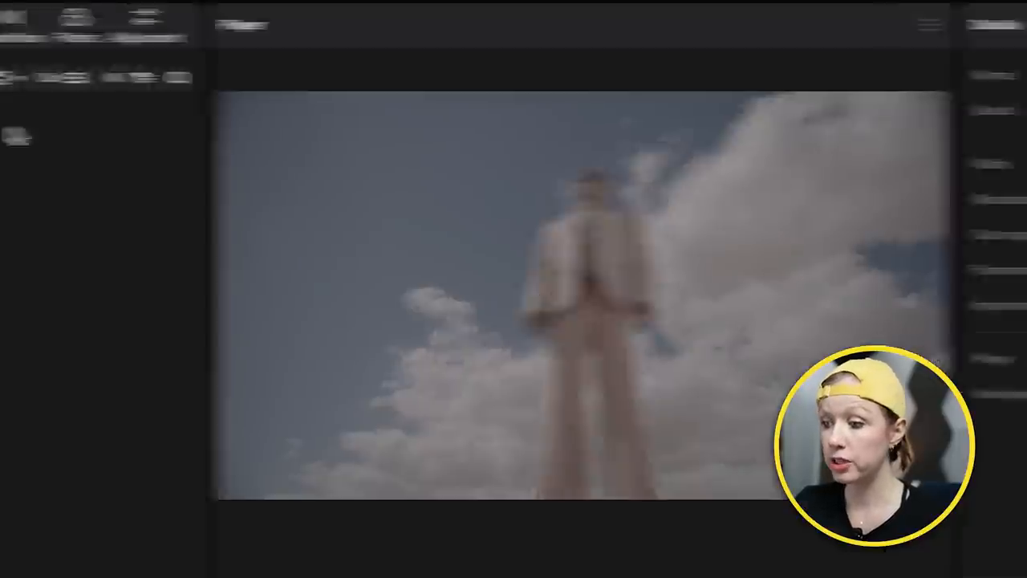
# - Add an adjustment layer with the Arri Log-C to Rec.709 LUT stretched over the whole clip
pyautogui.click(479, 26)
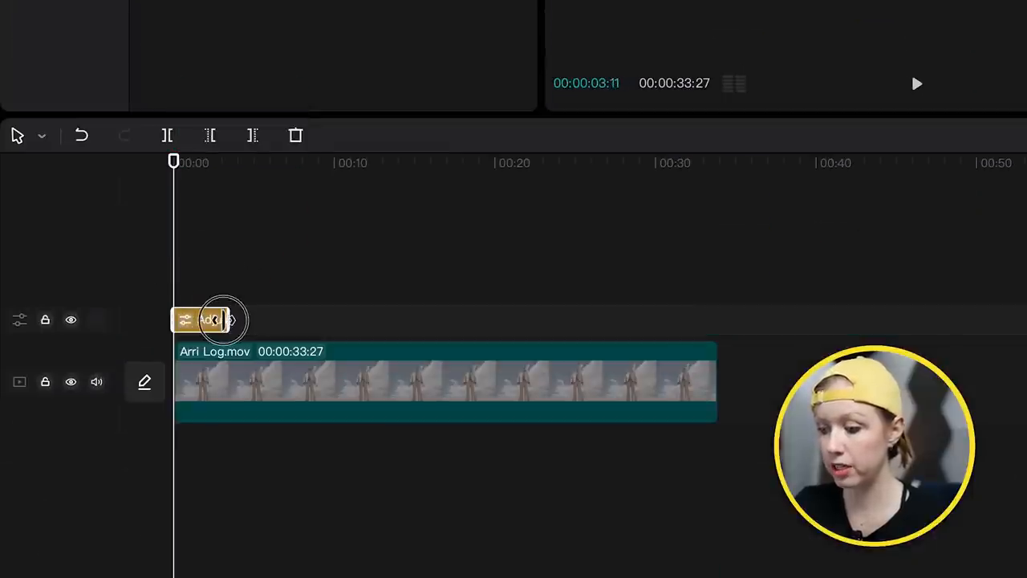
pyautogui.moveTo(225, 319); pyautogui.dragTo(706, 320)
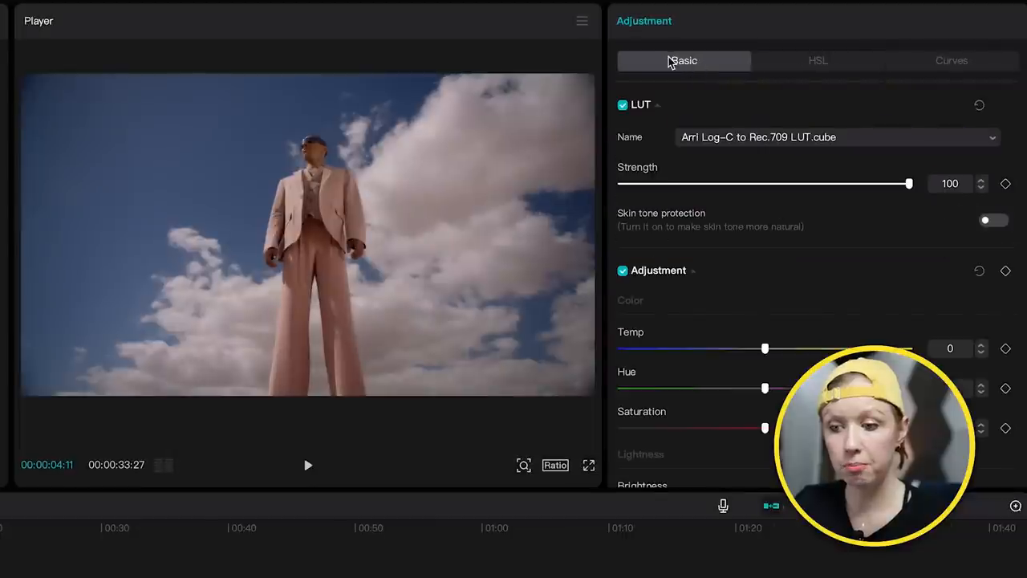
# - Set the LUT strength slider to 85
pyautogui.moveTo(909, 183); pyautogui.dragTo(870, 183)
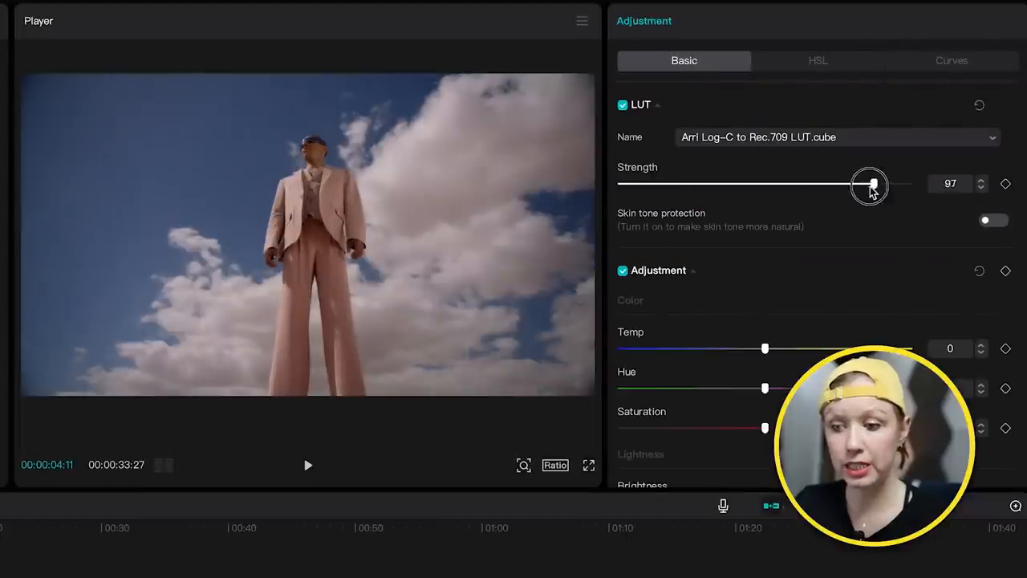
pyautogui.moveTo(870, 183); pyautogui.dragTo(757, 183)
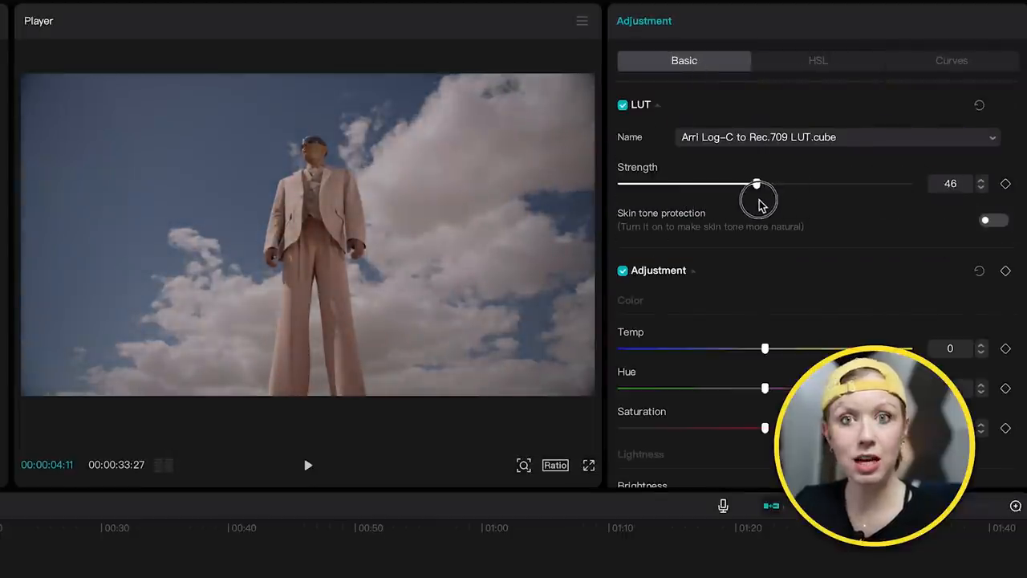
pyautogui.moveTo(758, 183); pyautogui.dragTo(881, 183)
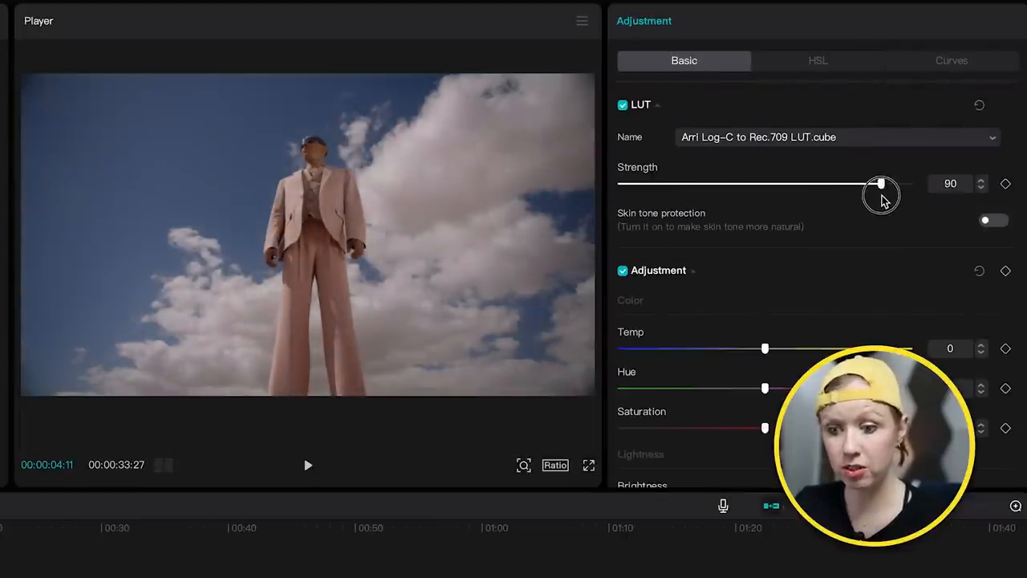
pyautogui.moveTo(883, 183); pyautogui.dragTo(865, 183)
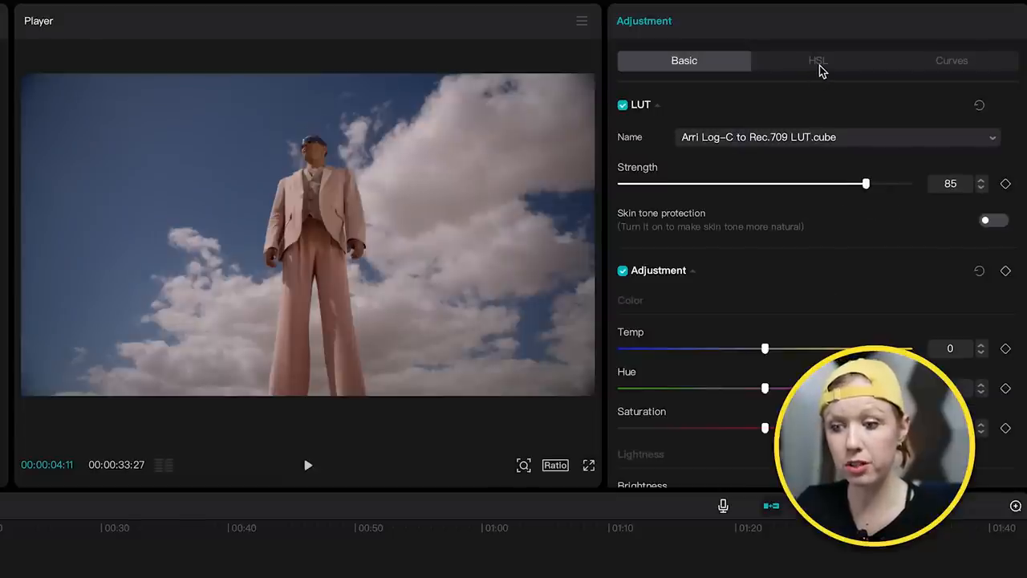
# - Raise the orange and blue saturation in the HSL adjustments
pyautogui.click(818, 61)
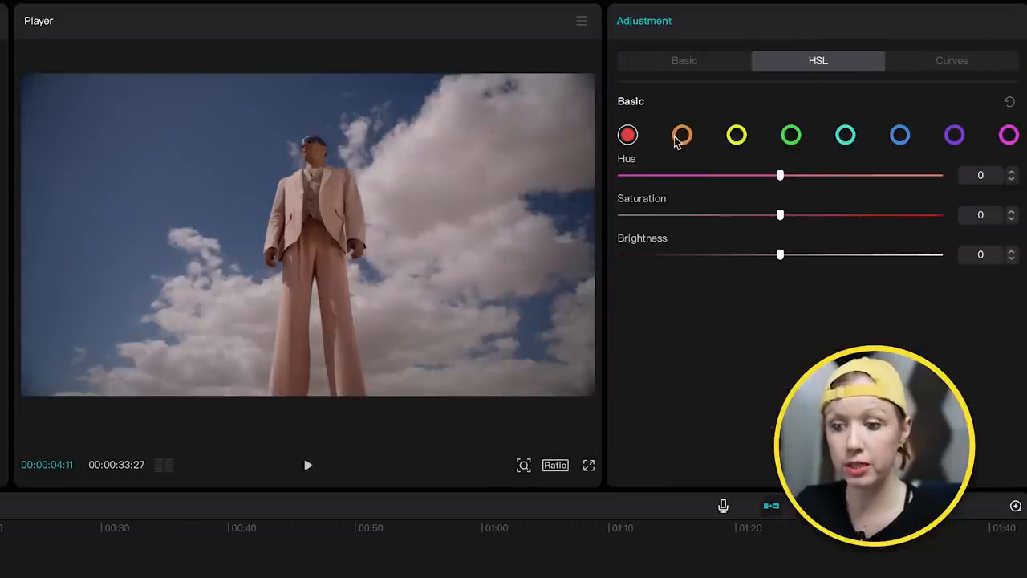
pyautogui.click(682, 135)
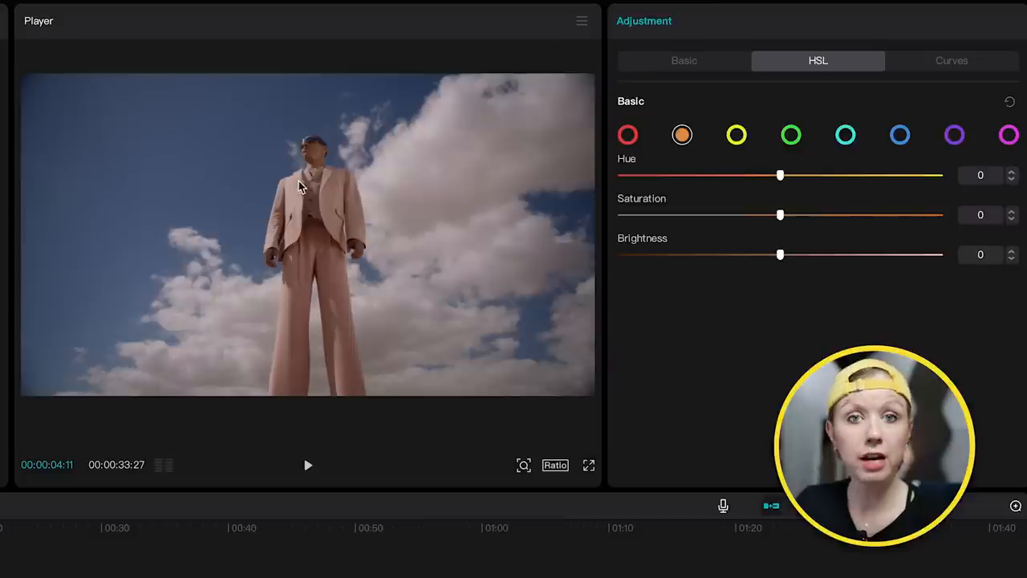
pyautogui.moveTo(780, 215); pyautogui.dragTo(794, 216)
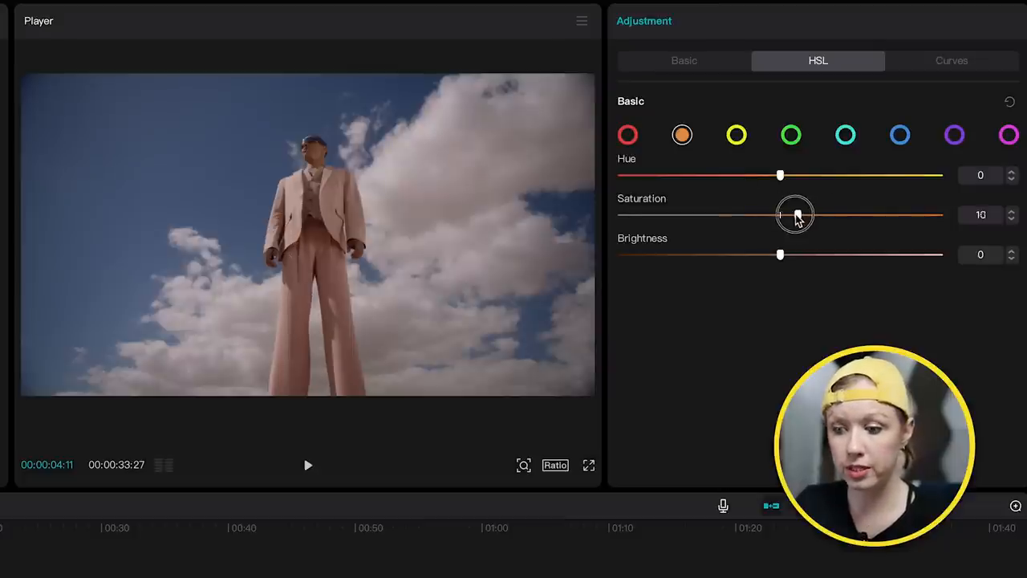
pyautogui.moveTo(794, 215); pyautogui.dragTo(871, 215)
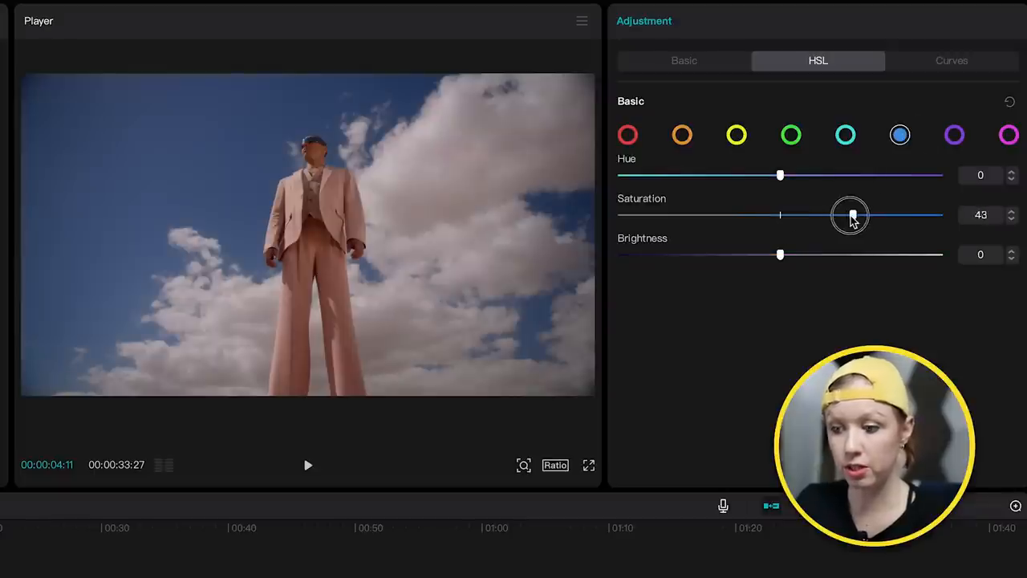
pyautogui.moveTo(851, 215); pyautogui.dragTo(863, 215)
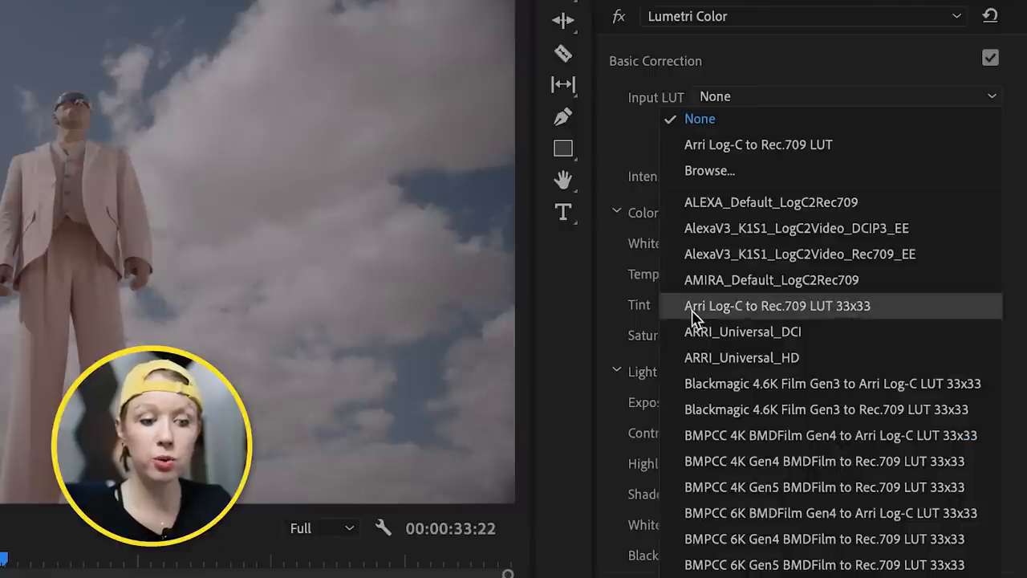
pyautogui.moveTo(719, 331)
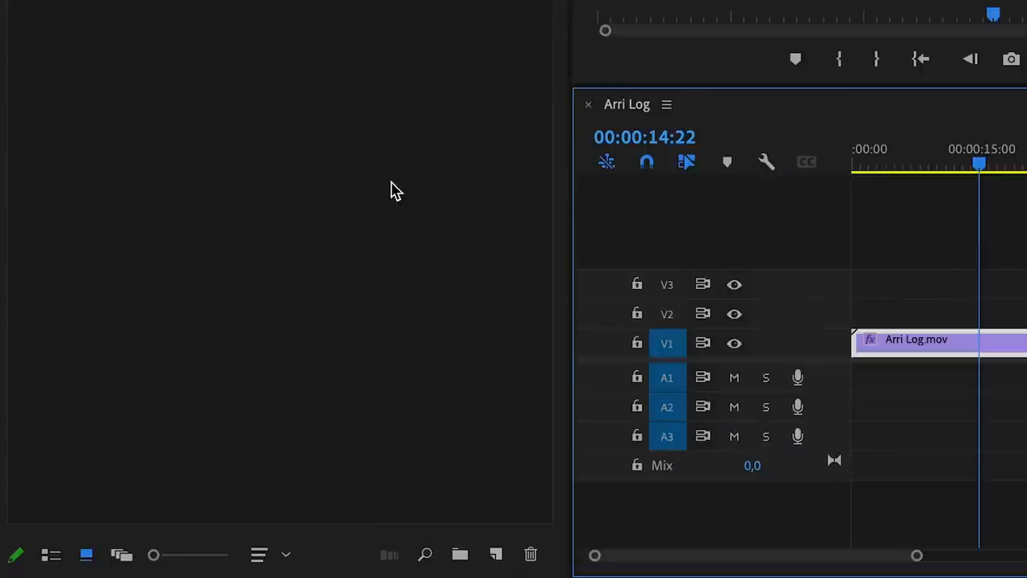
# - Add an adjustment layer and load the Arri Log-C to Rec.709 LUT.cube file as its input LUT
pyautogui.click(496, 553)
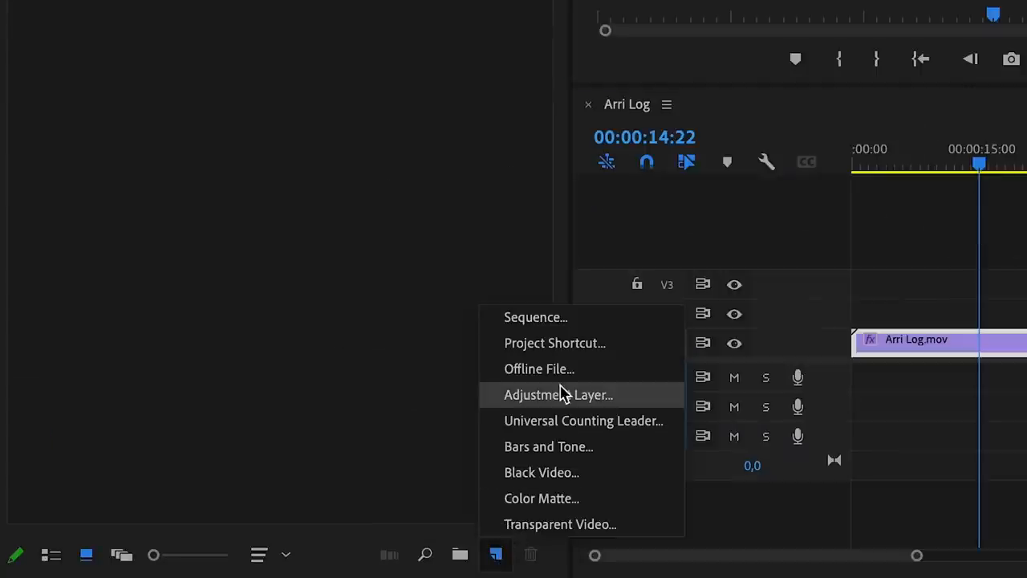
pyautogui.click(558, 395)
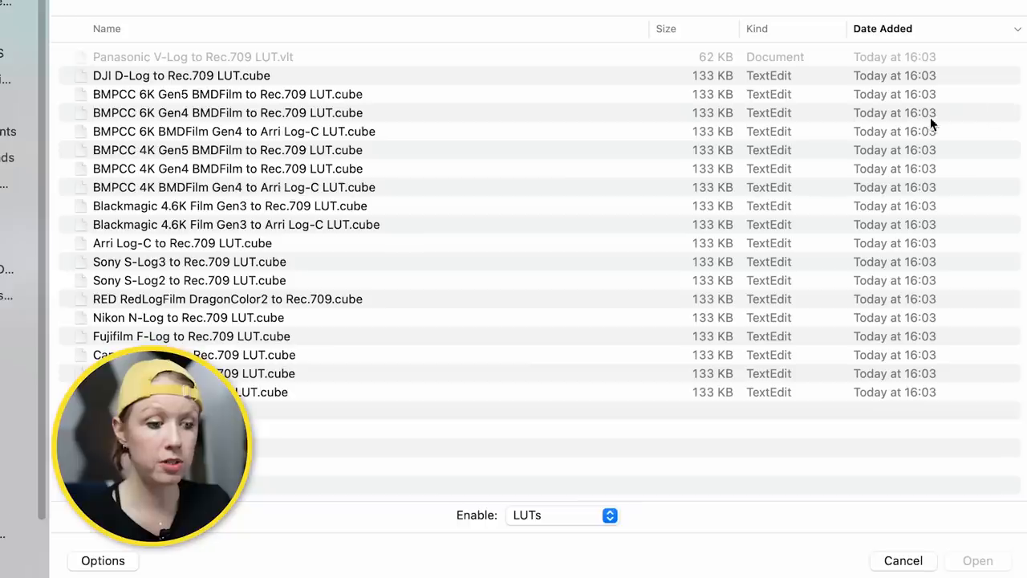
pyautogui.click(183, 243)
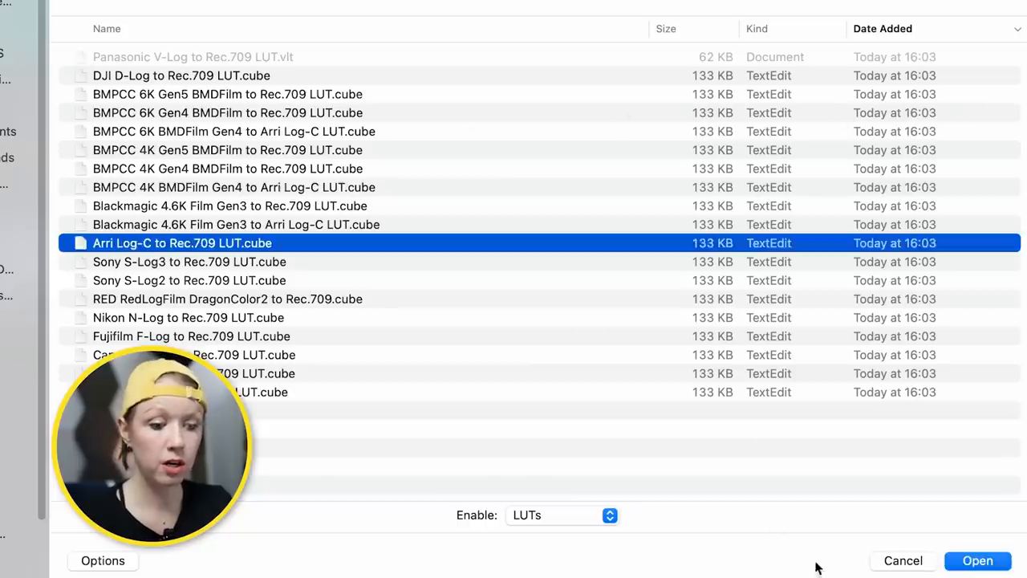
pyautogui.click(978, 561)
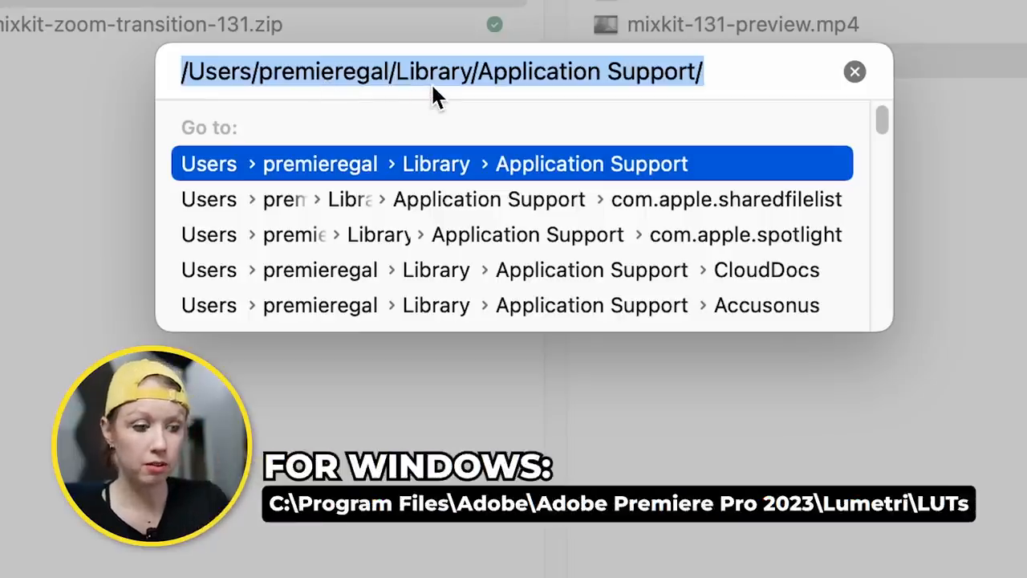
pyautogui.moveTo(613, 163)
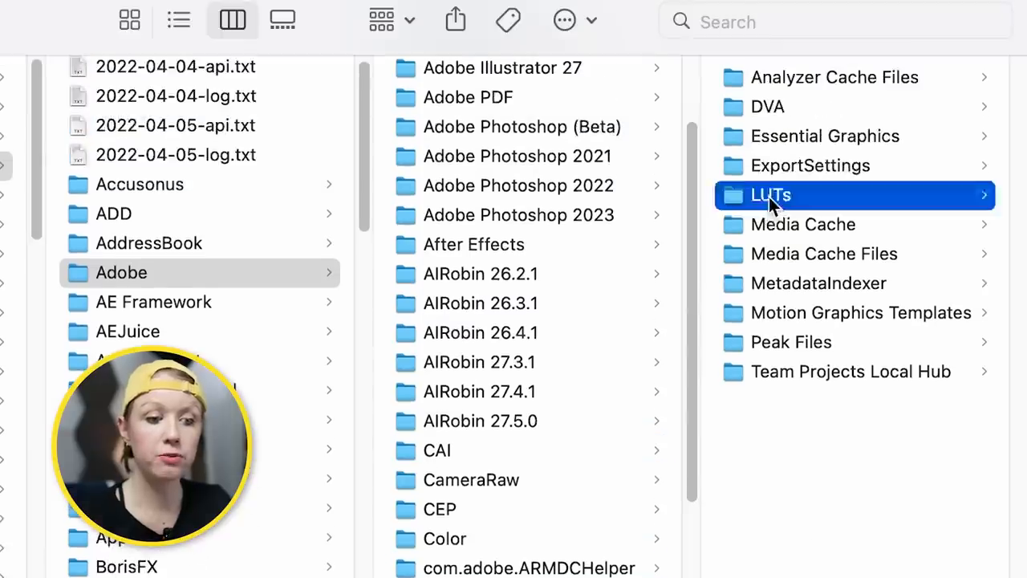
# - Navigate to the LUTs folder inside ~/Library/Application Support/Adobe
pyautogui.click(770, 196)
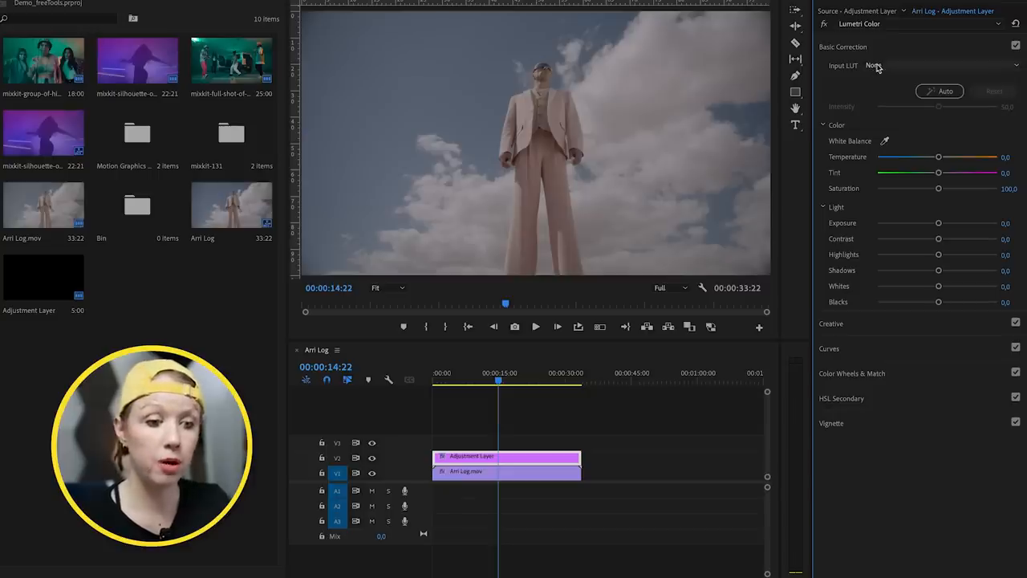
# - Set the adjustment layer's input LUT to Arri Log-C to Rec.709 LUT 33x33
pyautogui.click(875, 64)
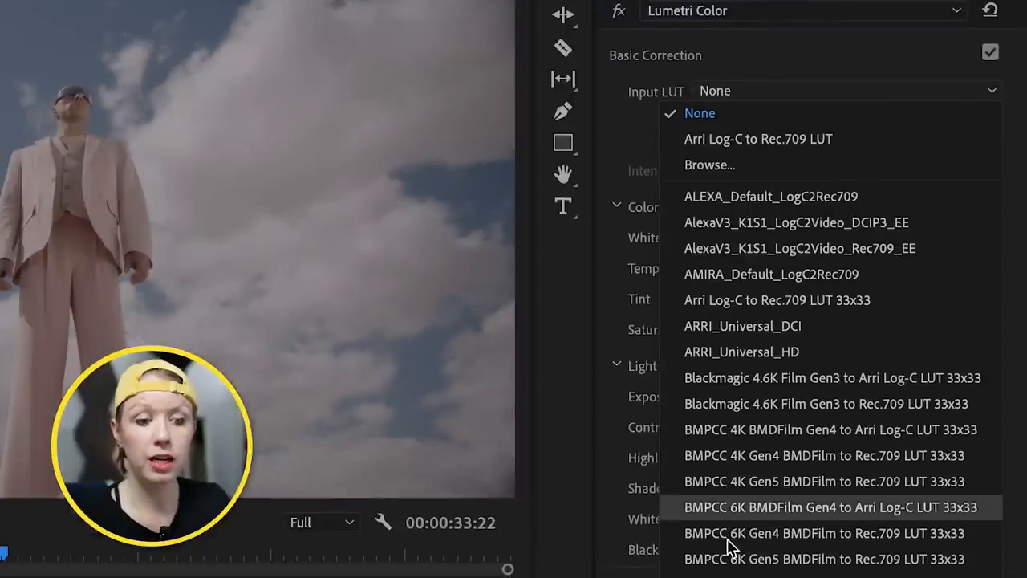
pyautogui.scroll(-3)
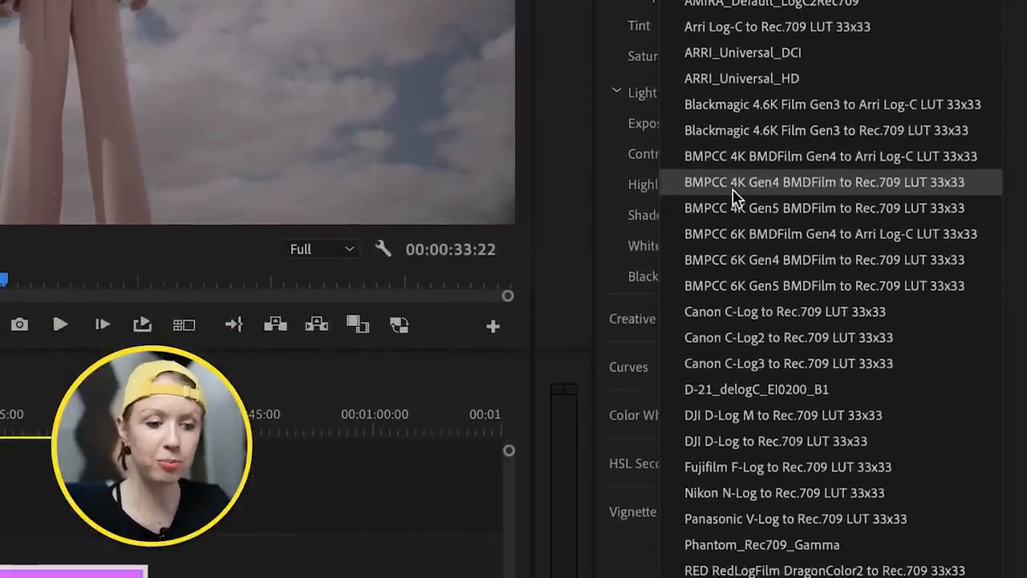
pyautogui.click(777, 26)
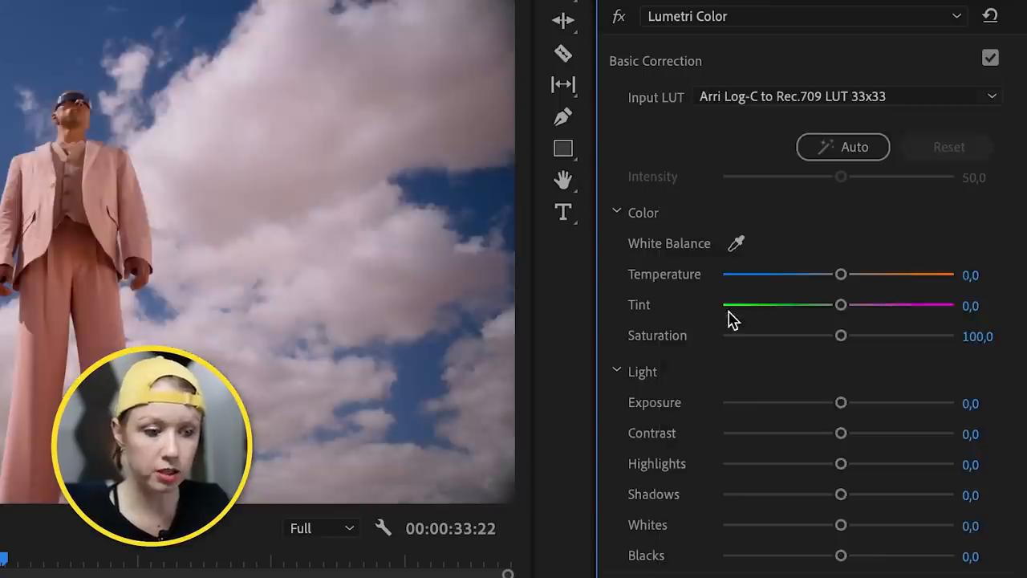
# - Apply Auto basic correction, push its Intensity to 100, then settle it at about 8
pyautogui.click(843, 148)
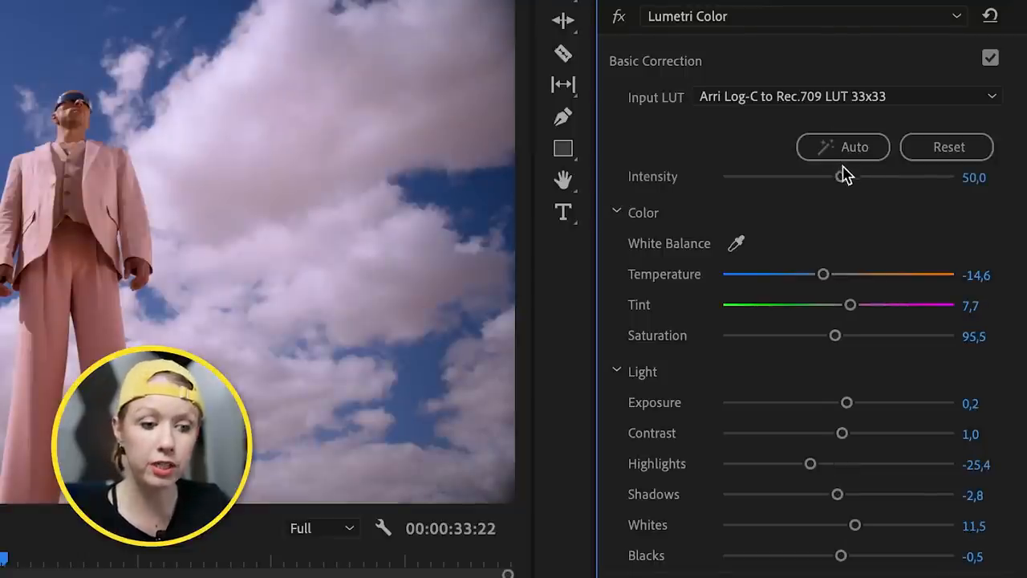
pyautogui.moveTo(847, 176); pyautogui.dragTo(929, 176)
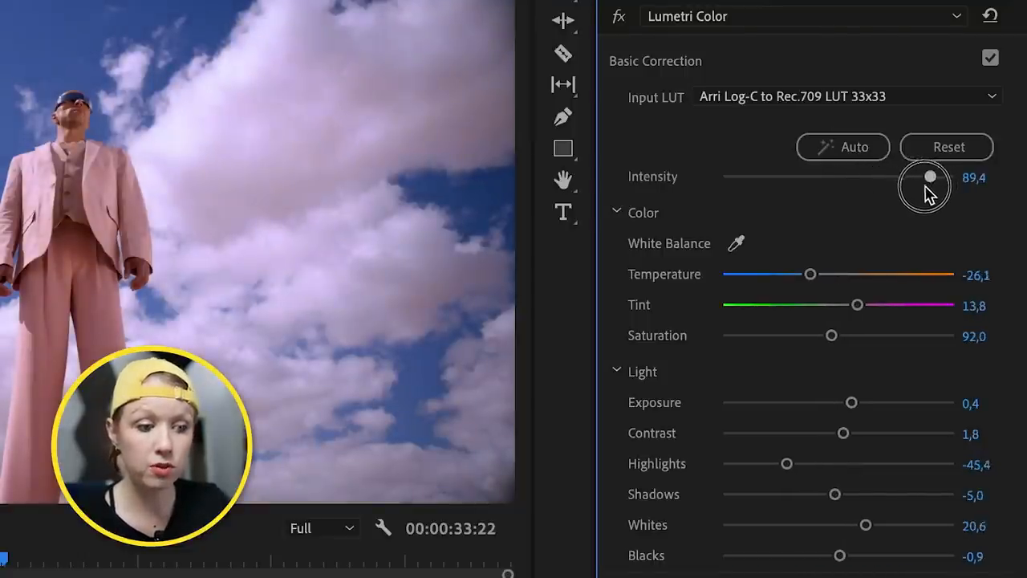
pyautogui.moveTo(931, 176); pyautogui.dragTo(955, 177)
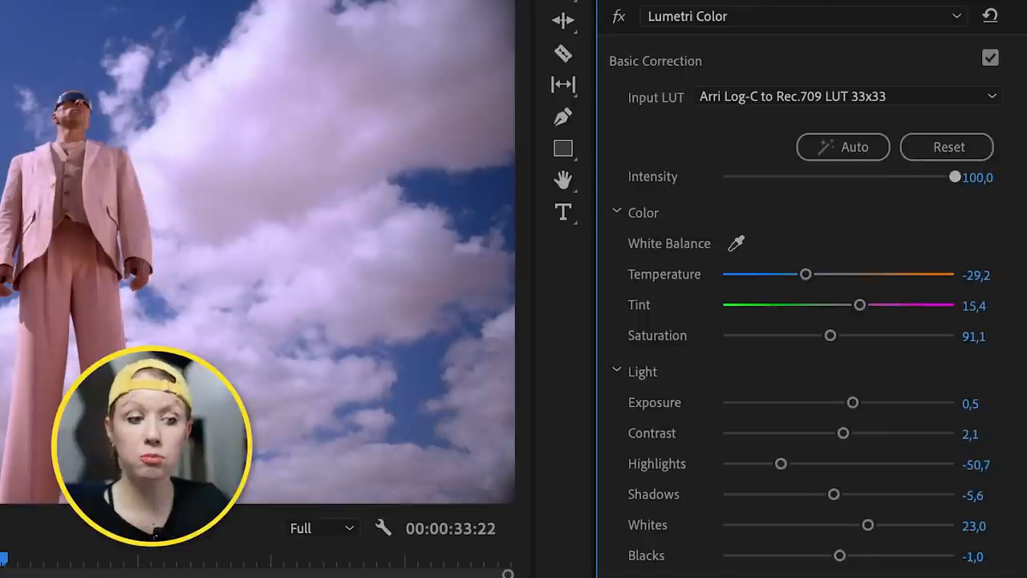
pyautogui.moveTo(955, 177); pyautogui.dragTo(738, 177)
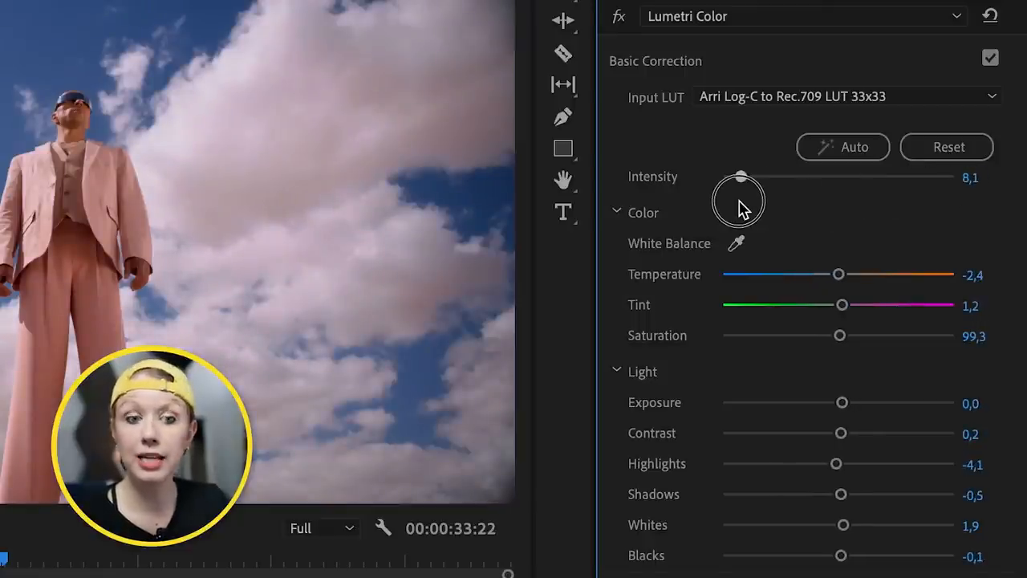